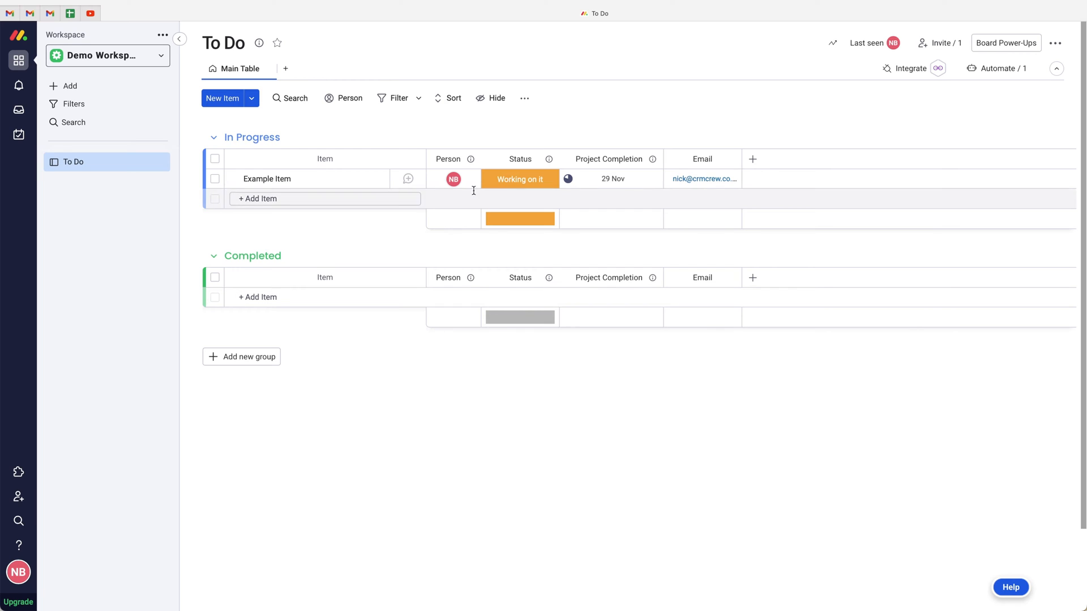
mouse_move(488, 196)
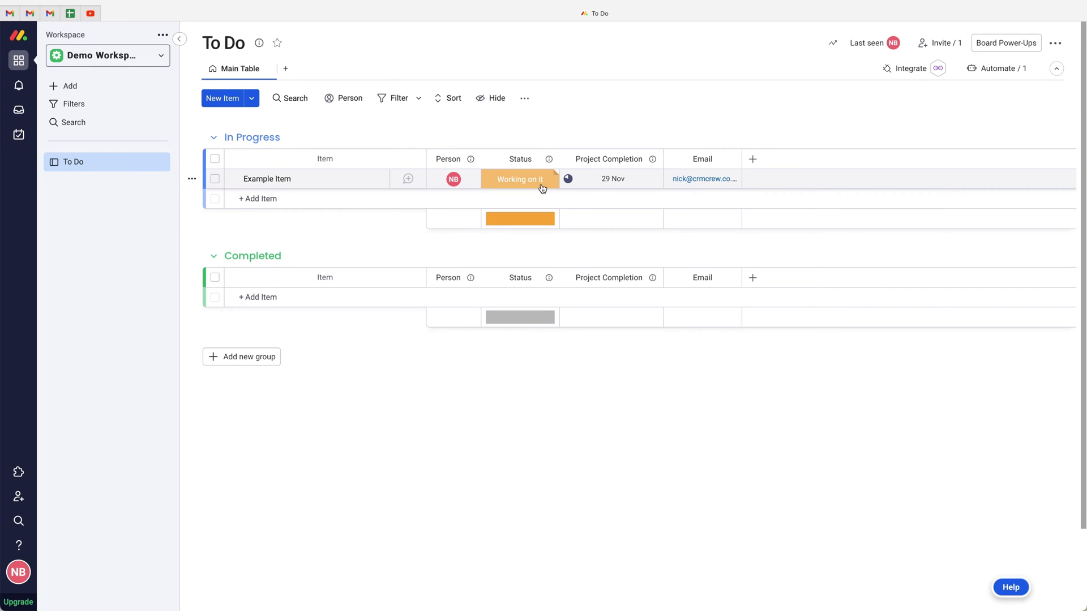
Peek at Example Item's status options, then start a custom automation from the board's Automate center
click(519, 178)
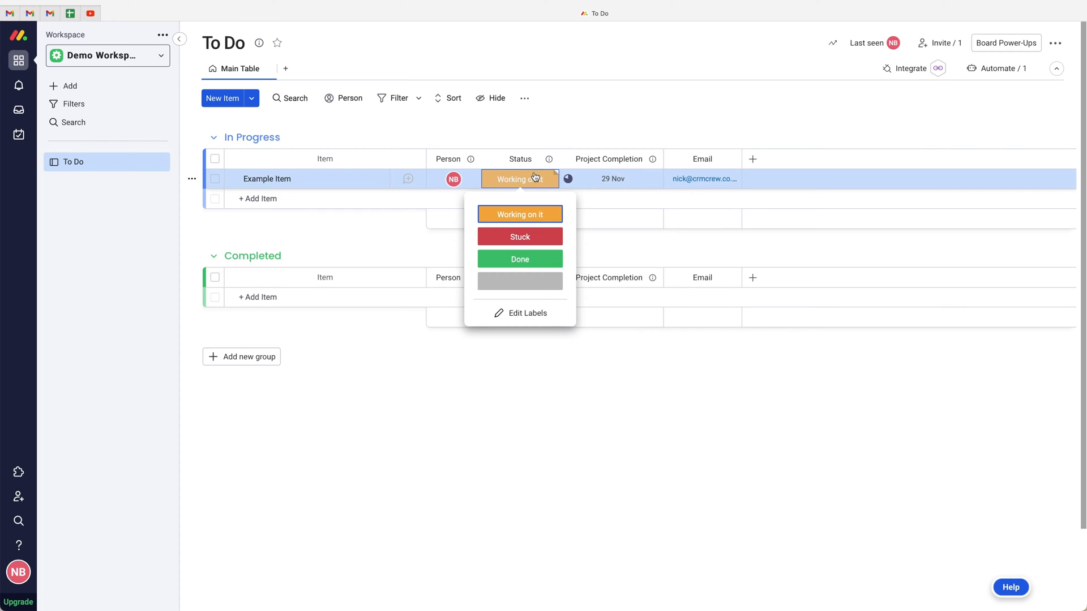
click(520, 214)
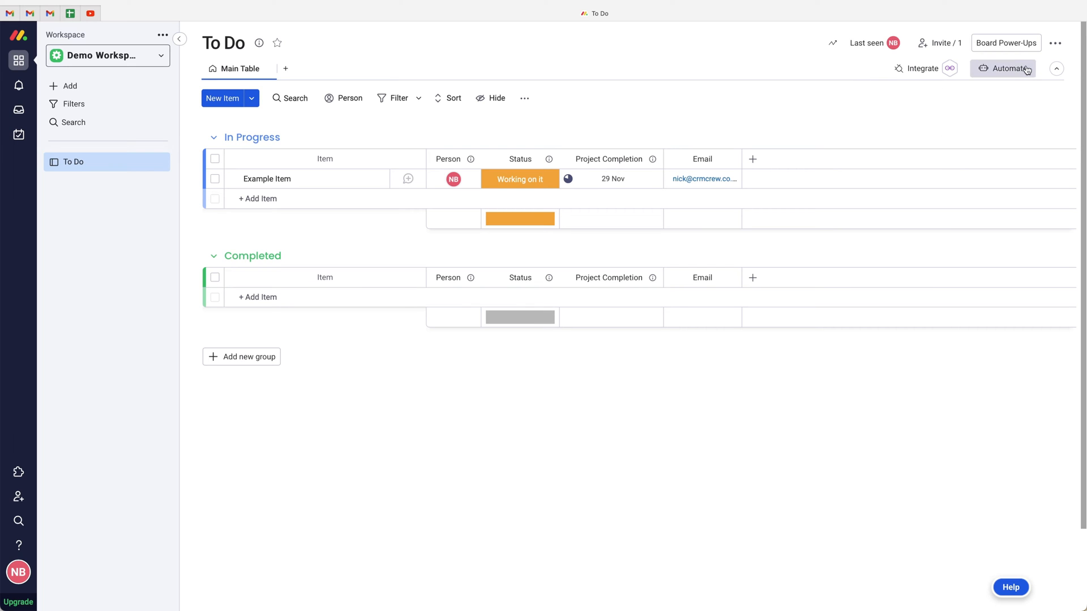
click(1002, 68)
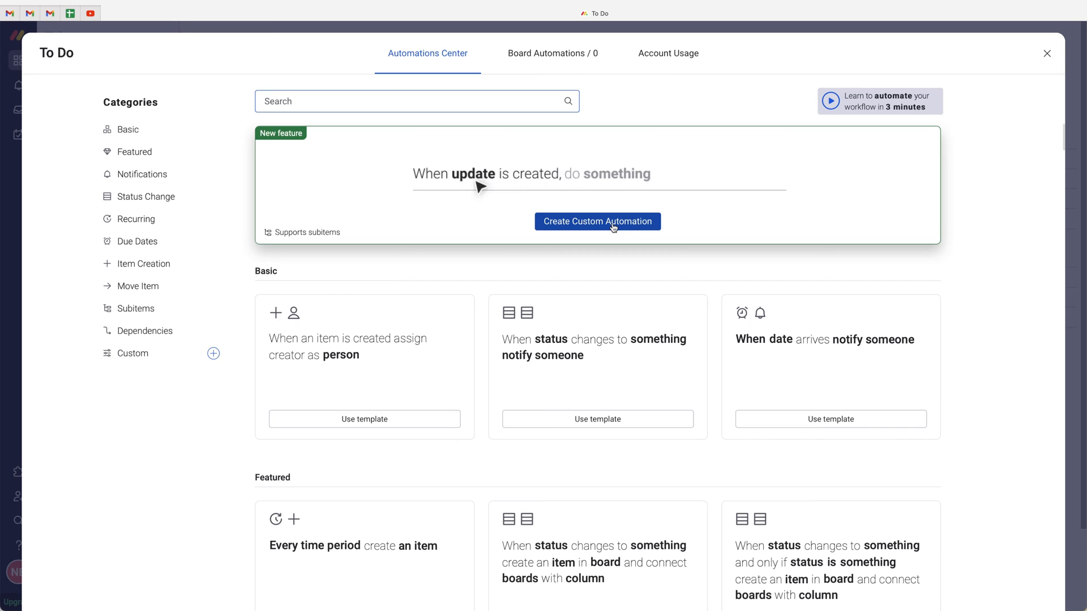
click(597, 220)
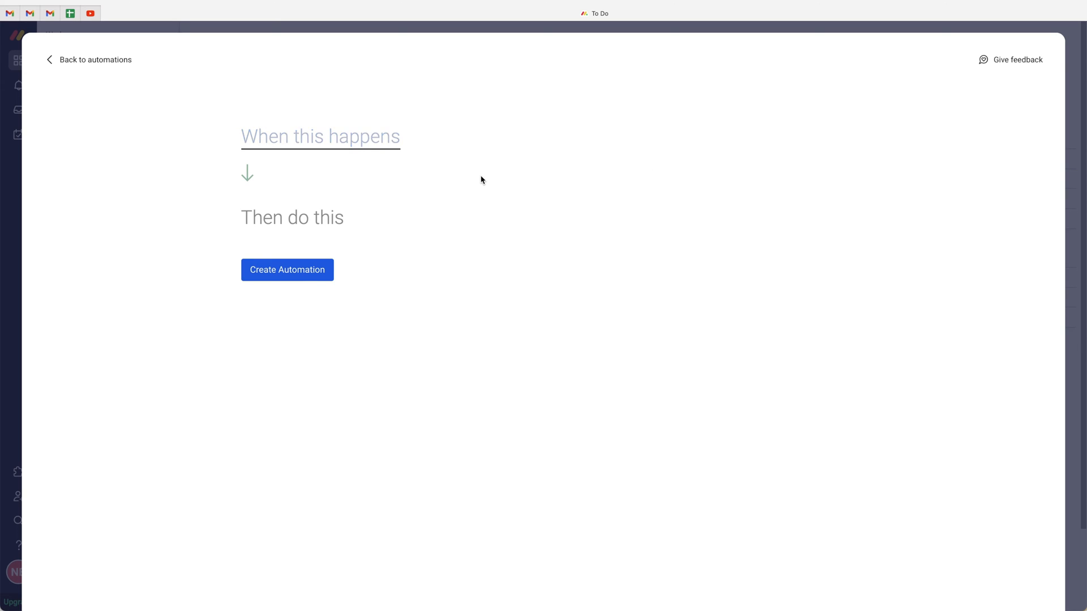
Browse the trigger list (date arrives, item created) and settle on the status changes trigger
click(319, 136)
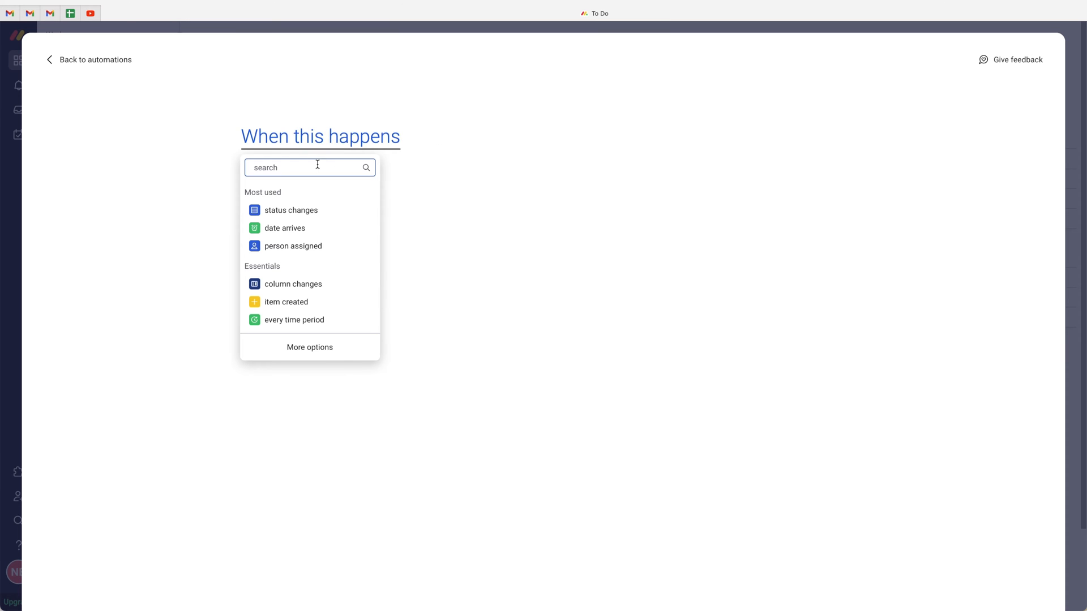
click(285, 227)
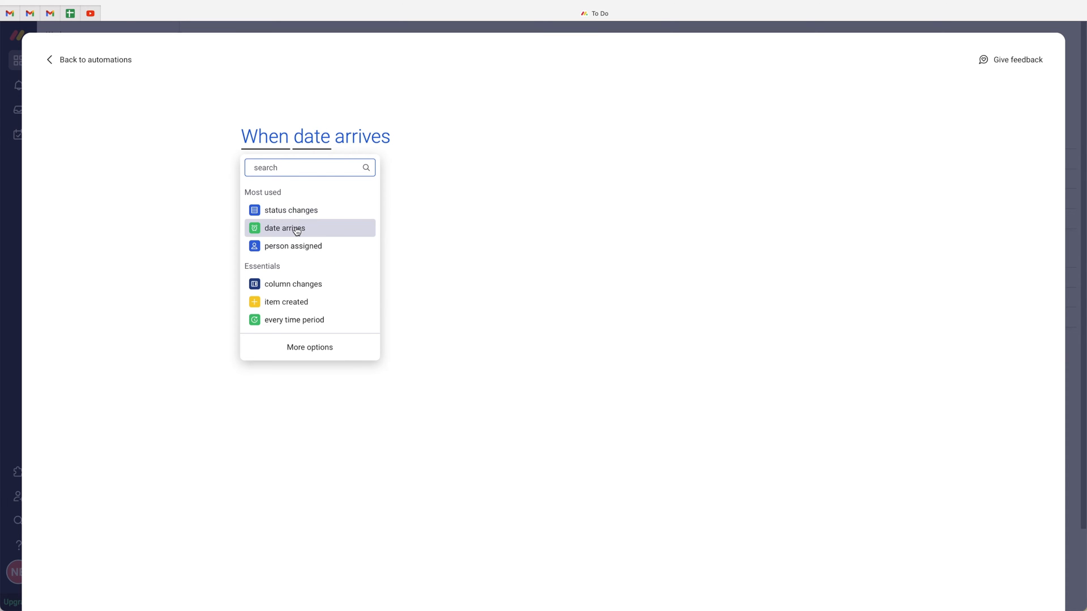
click(292, 246)
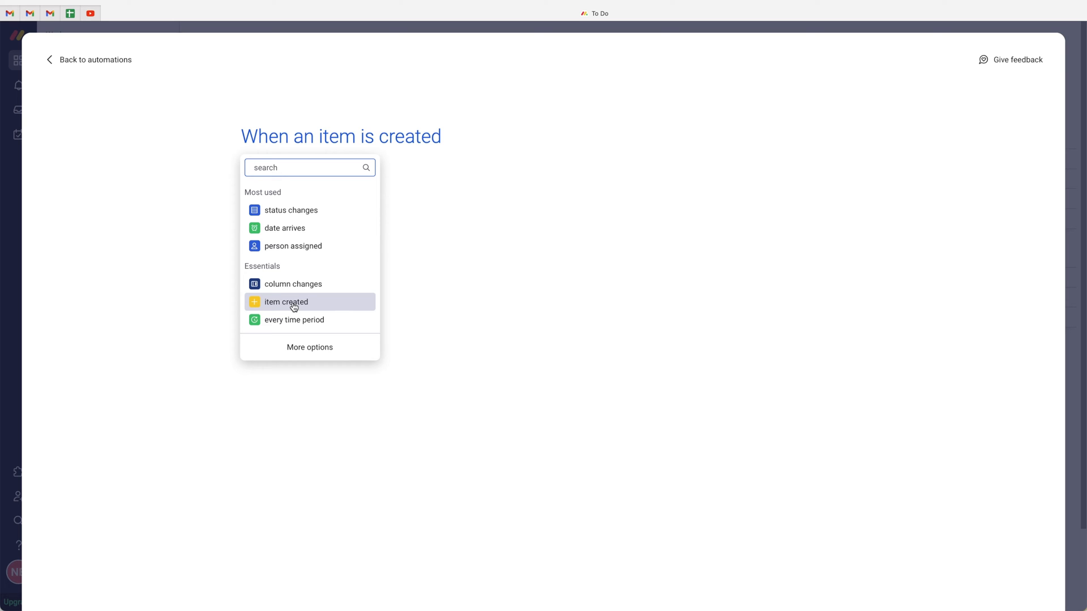
click(284, 227)
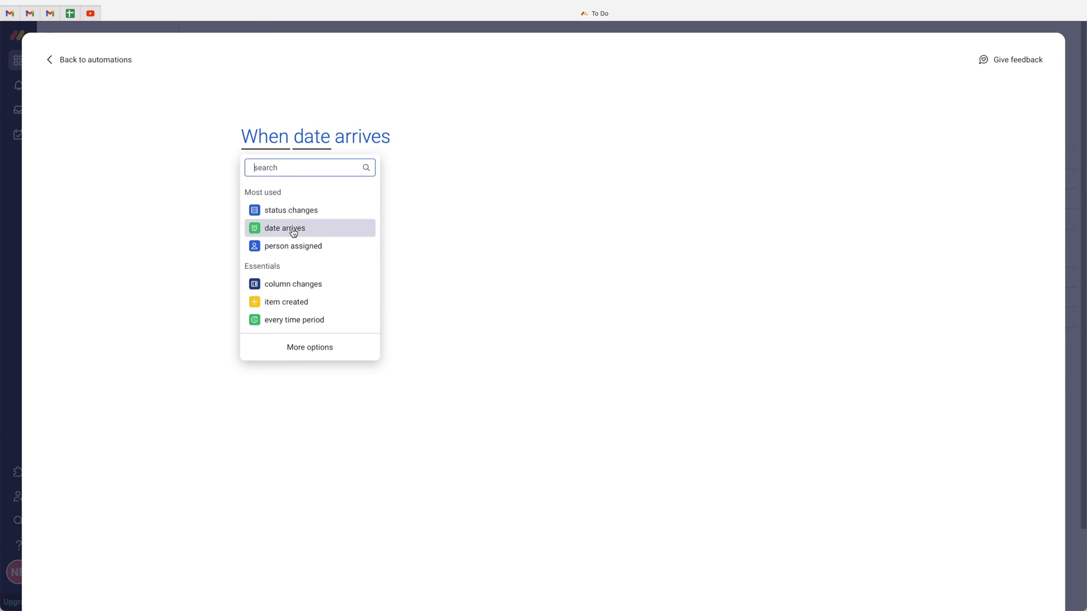
click(291, 210)
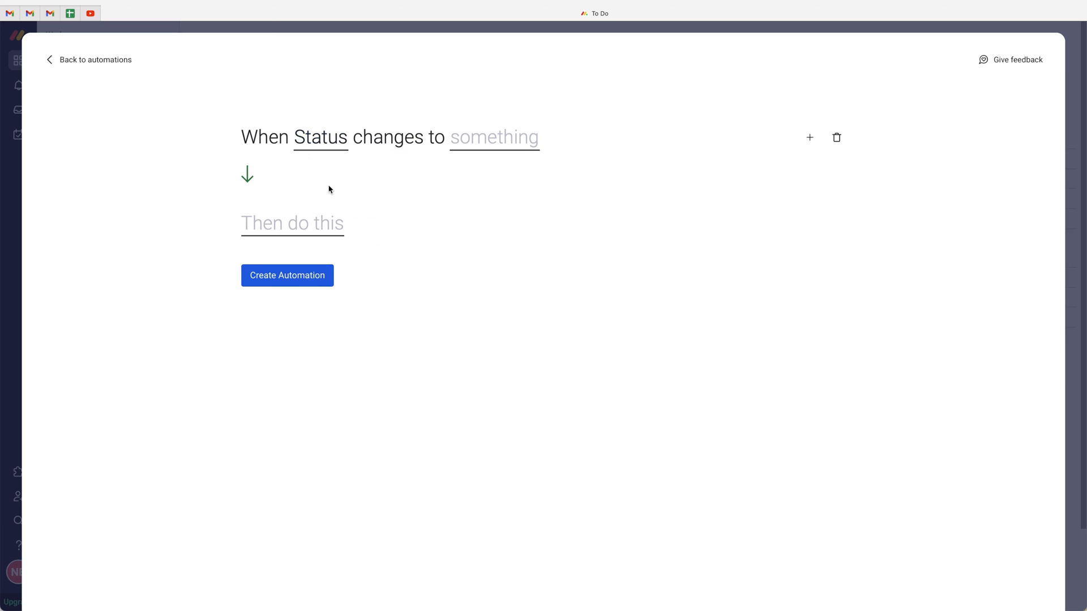
Set the trigger's status value to Done
click(494, 137)
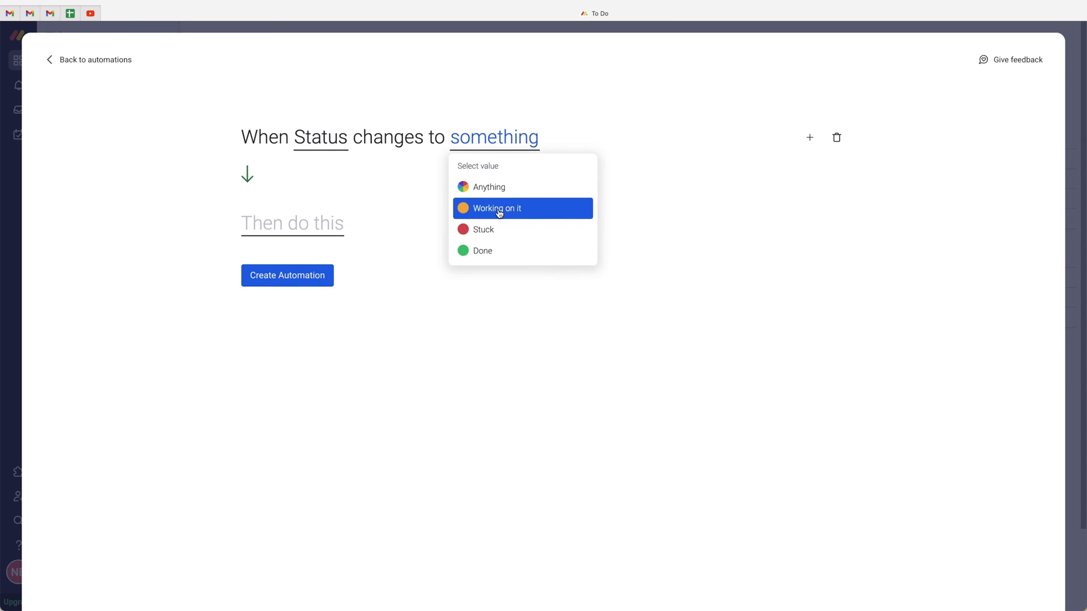
click(483, 250)
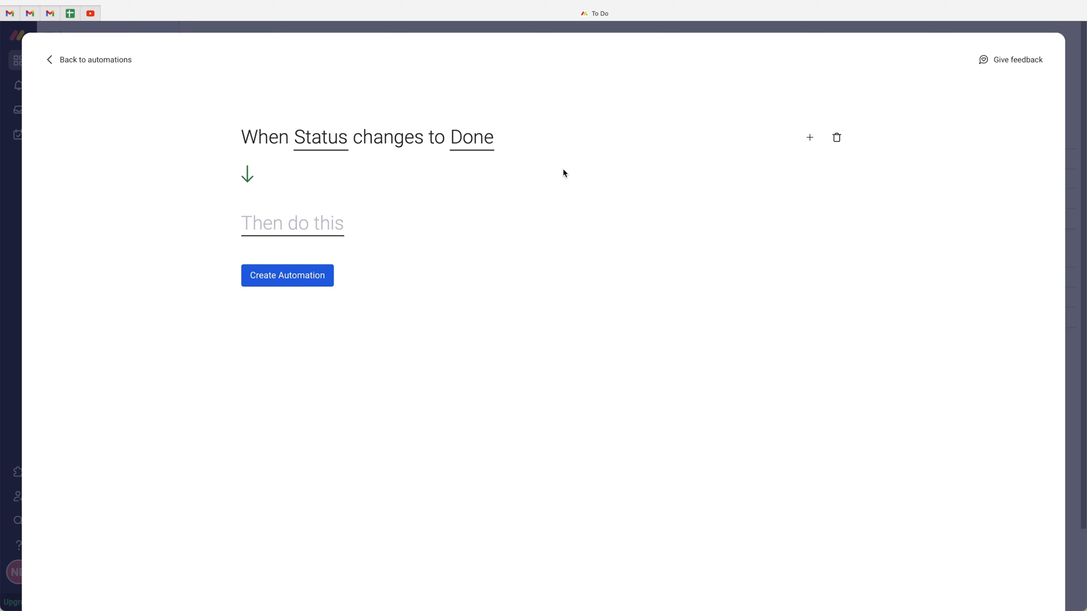
mouse_move(310, 151)
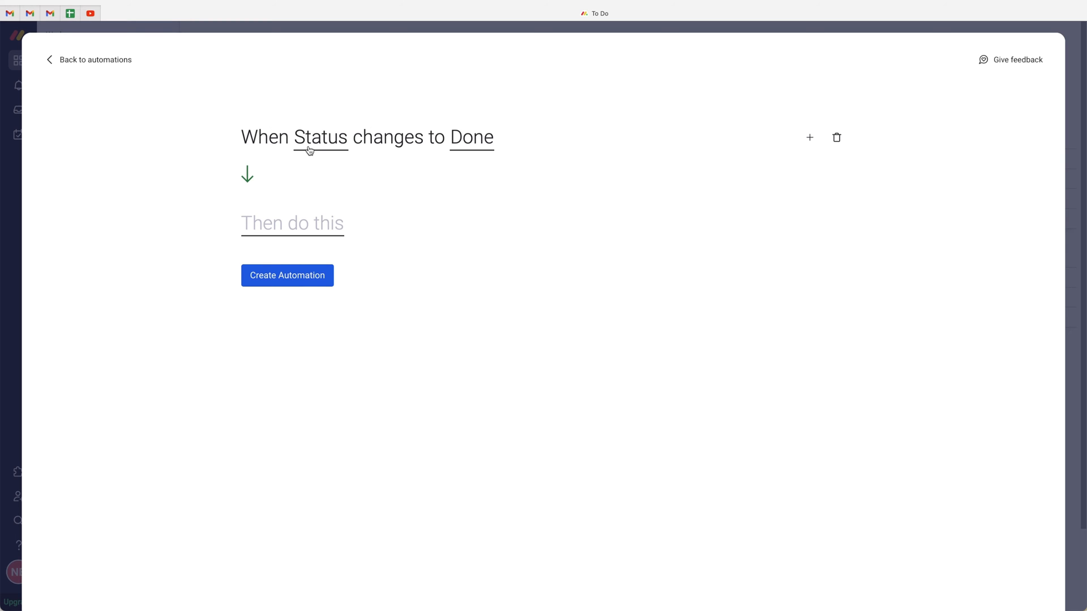
mouse_move(463, 148)
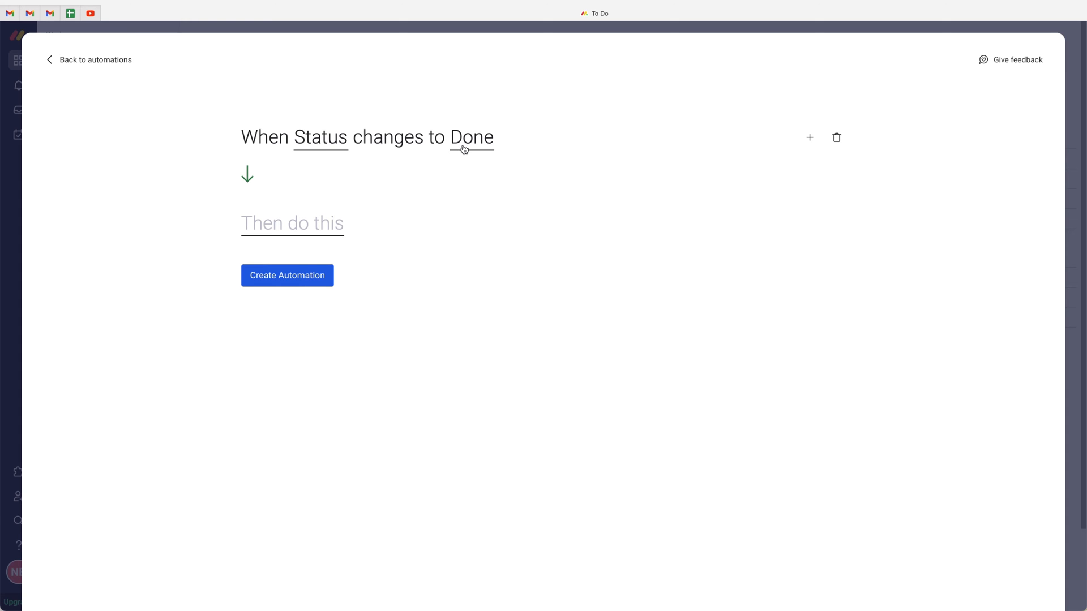
mouse_move(358, 209)
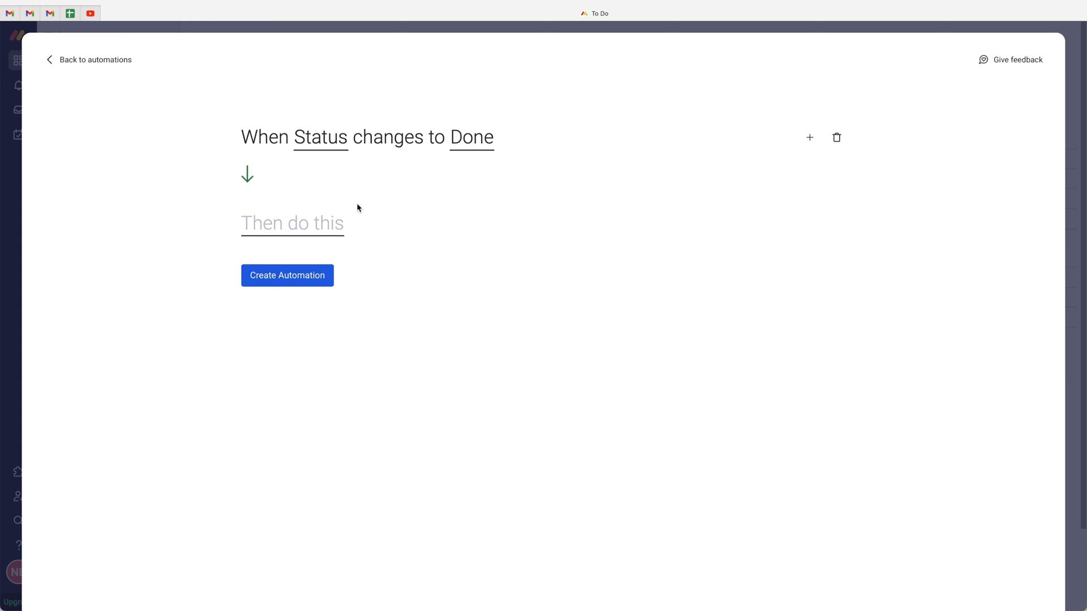
mouse_move(290, 232)
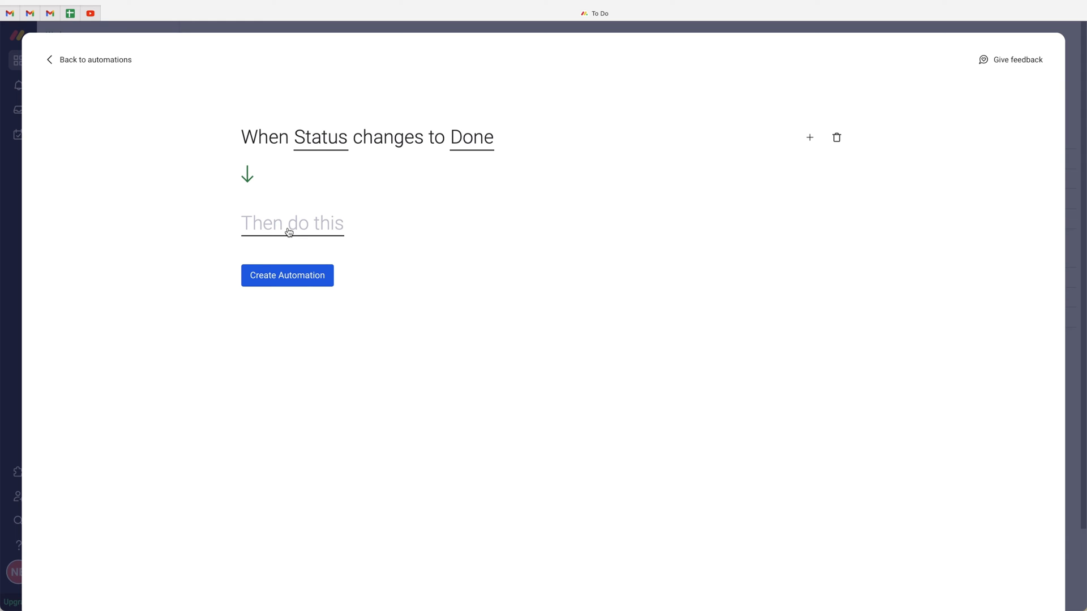
Choose the Slack notify-channel action from More options using the already connected Slack account
click(292, 223)
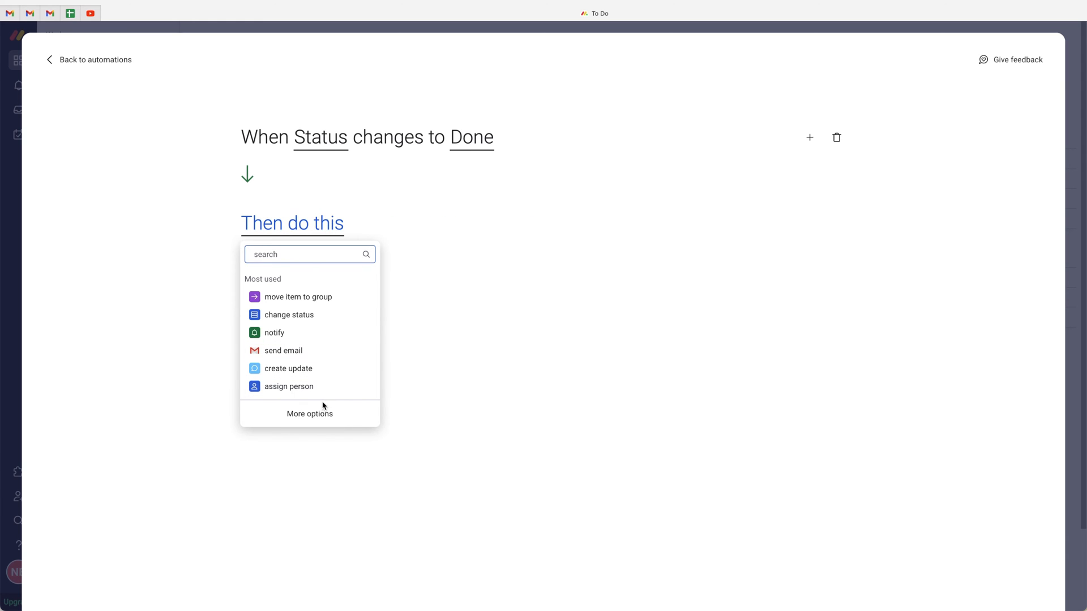
click(310, 414)
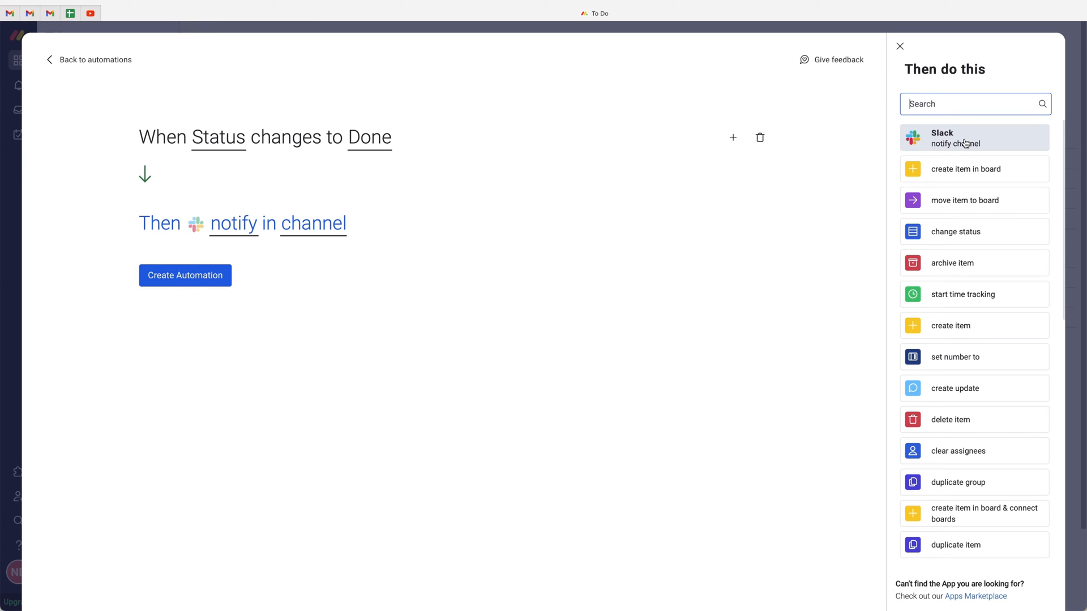
click(900, 47)
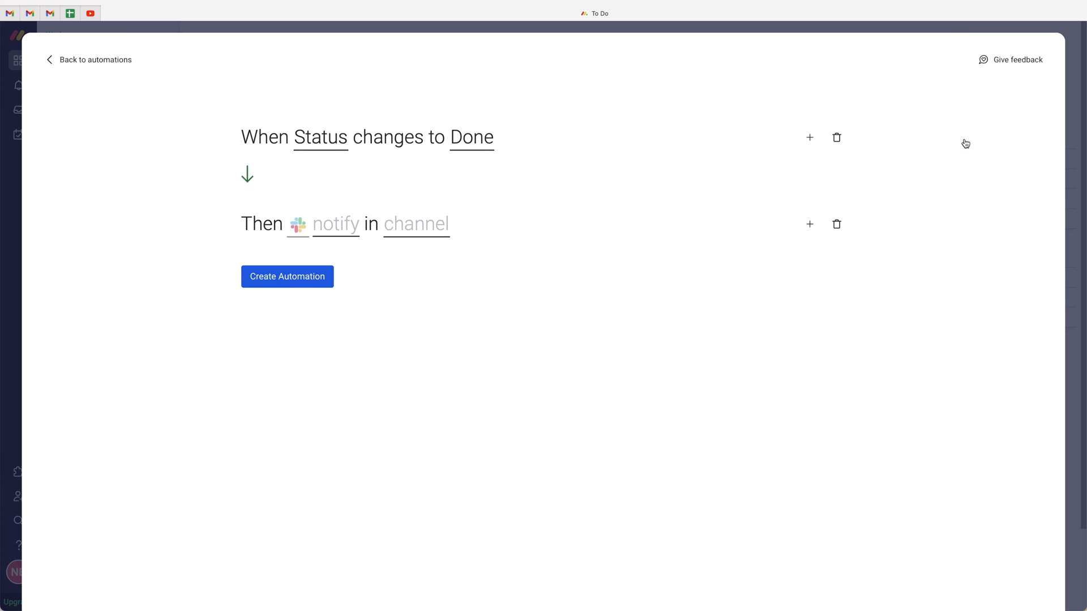
mouse_move(298, 235)
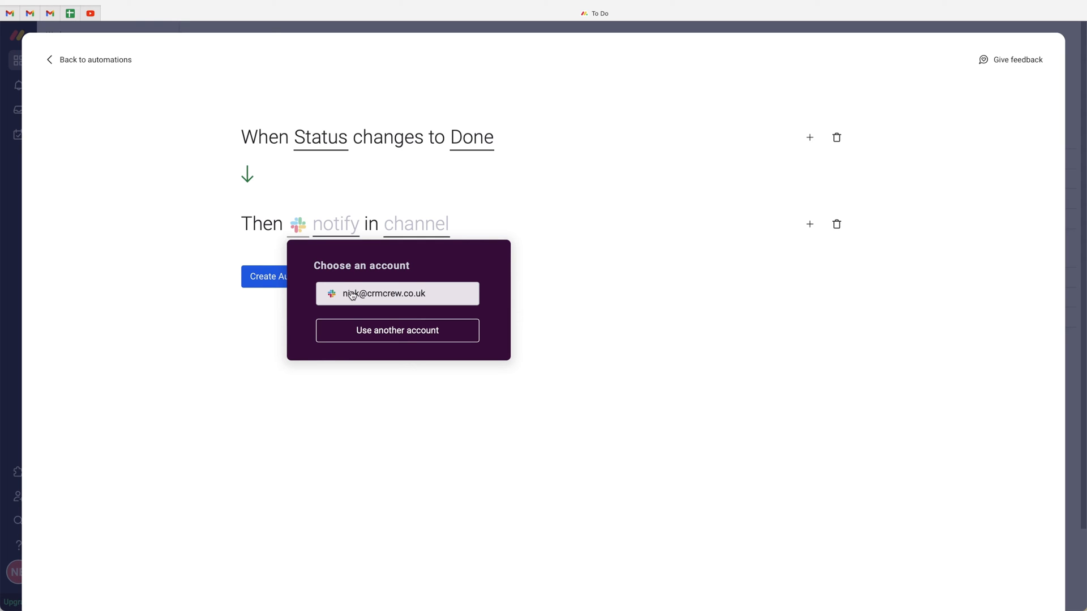
mouse_move(404, 289)
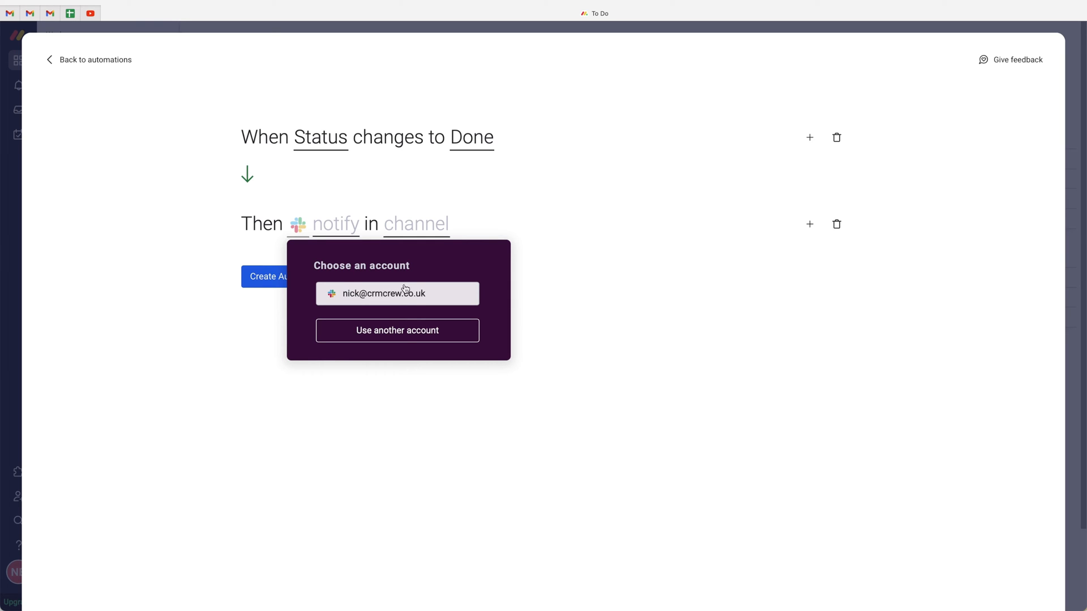
mouse_move(409, 298)
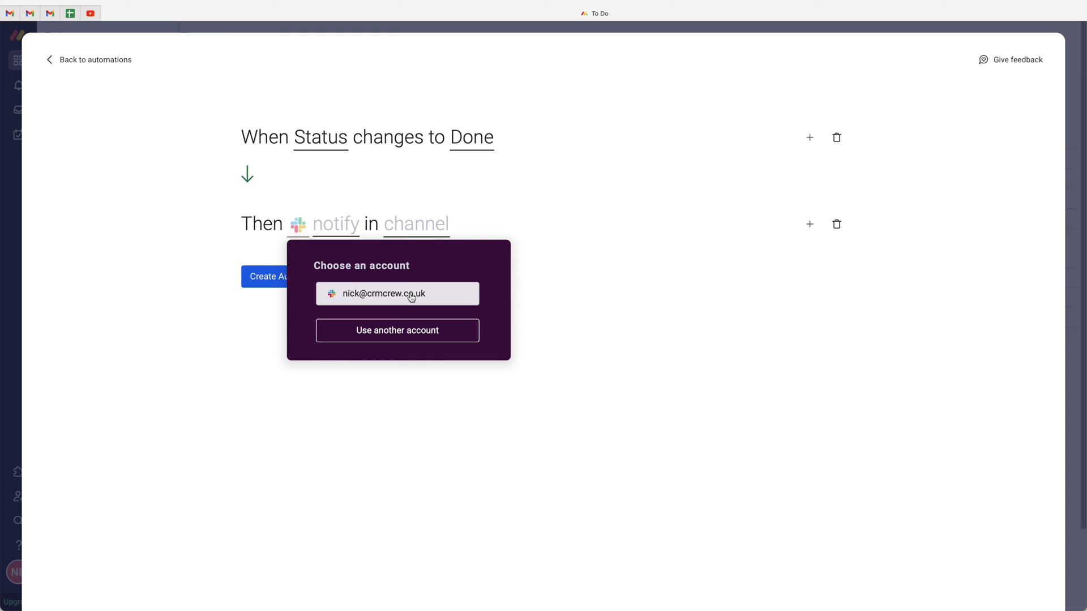
mouse_move(404, 284)
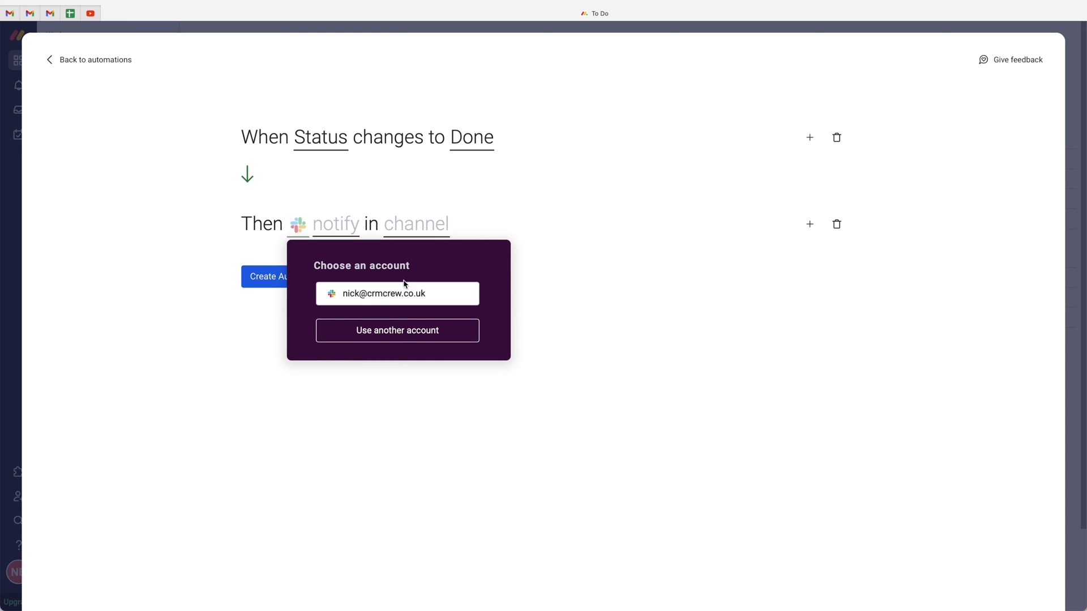
mouse_move(397, 293)
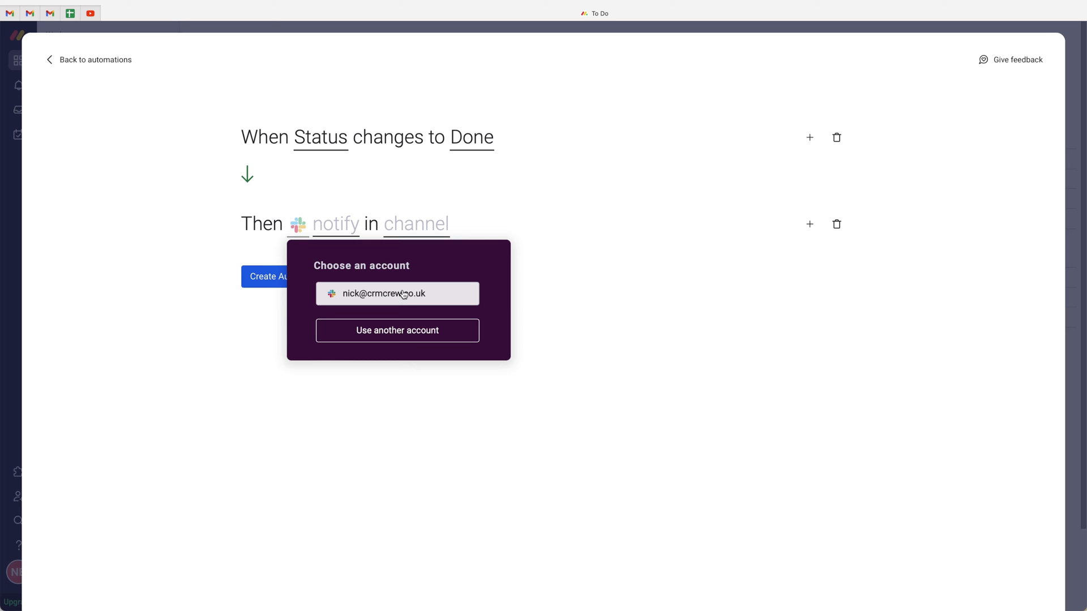
click(397, 293)
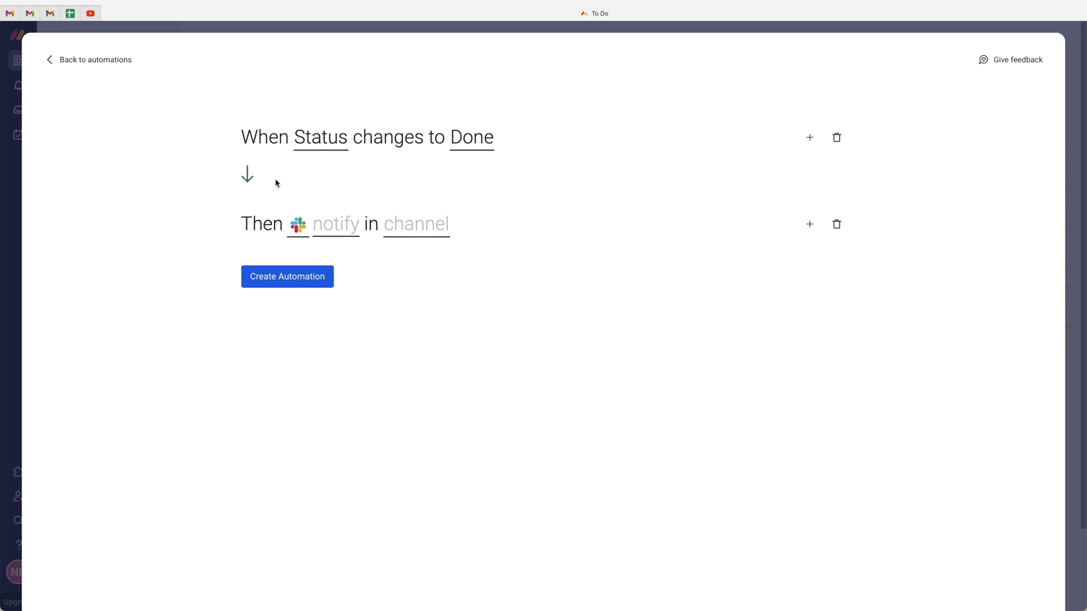
mouse_move(335, 223)
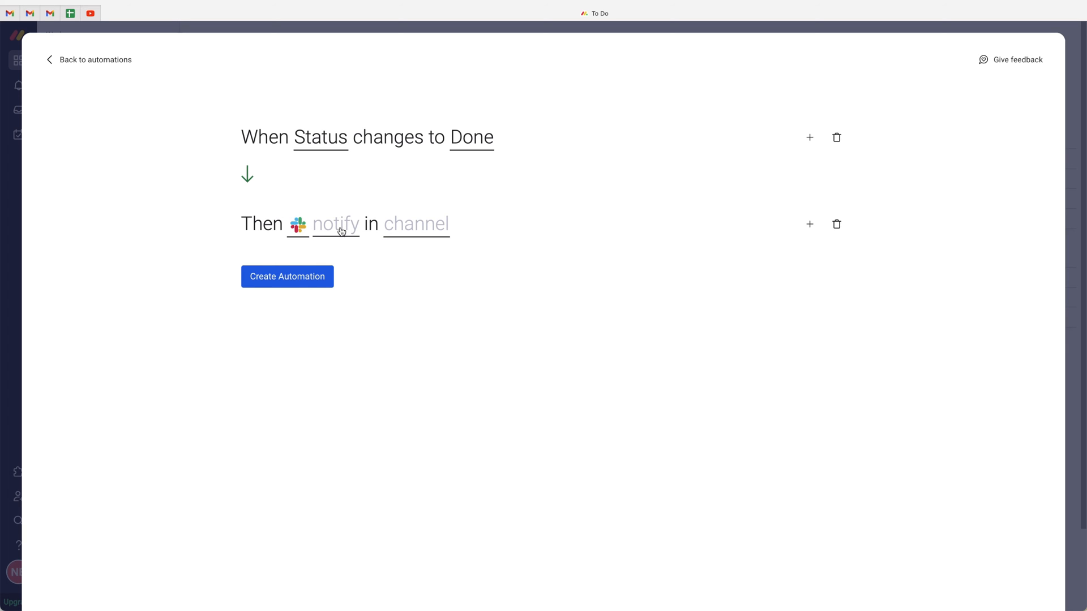
Begin the message 'Hi Sales Team' and insert the User Name field
click(335, 225)
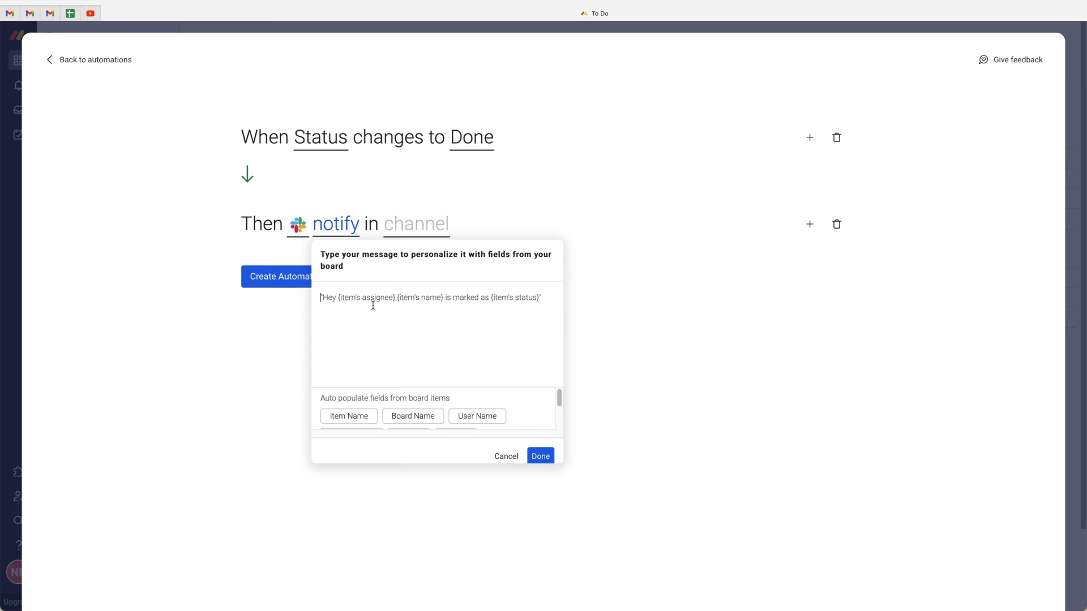
text(Hi)
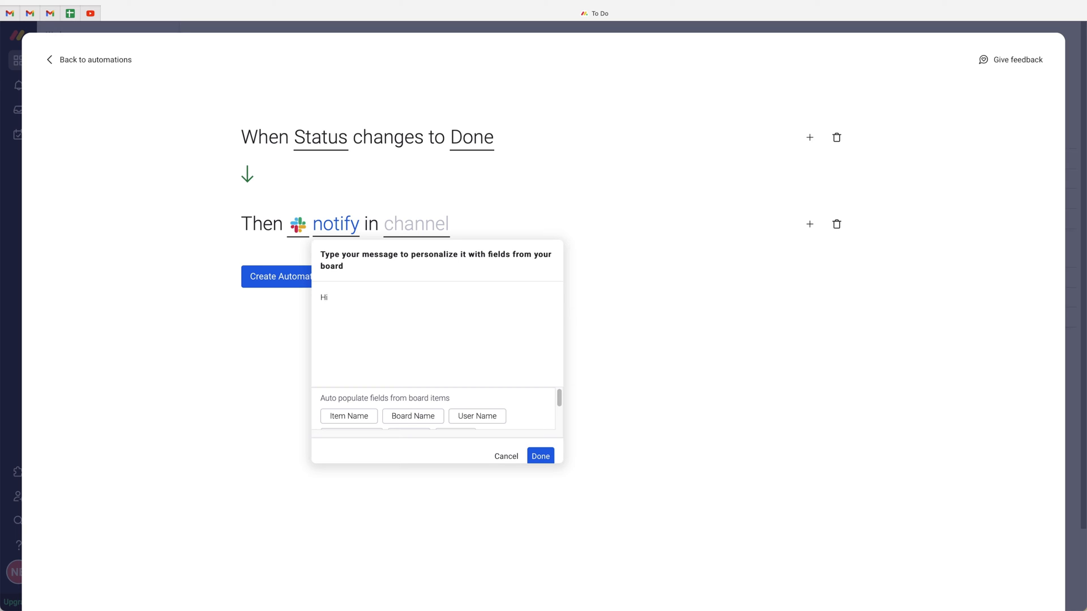
text(Sales Team)
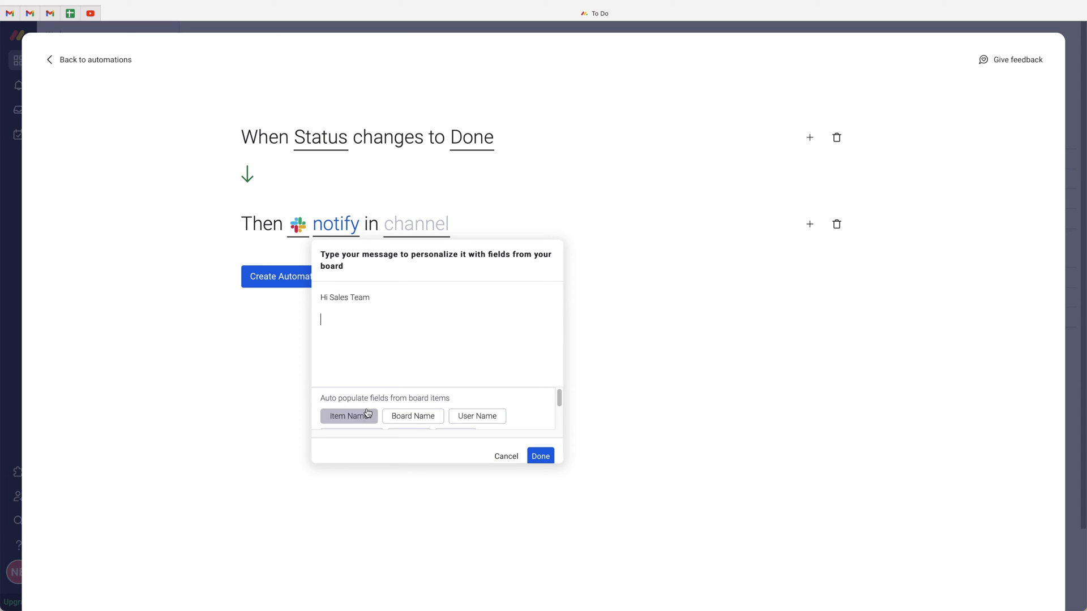
scroll(down, 3)
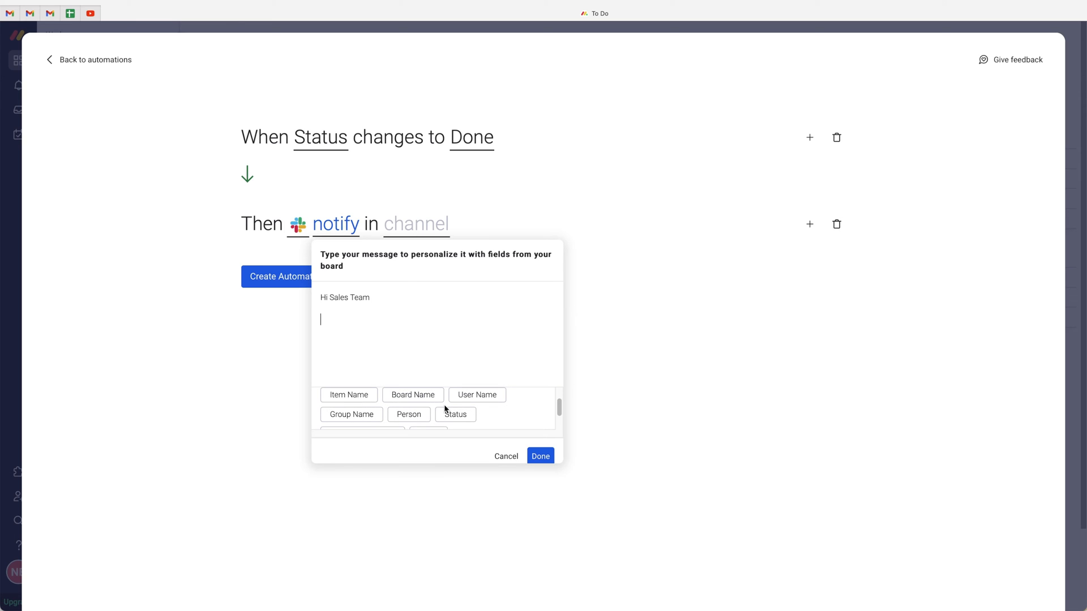
mouse_move(485, 409)
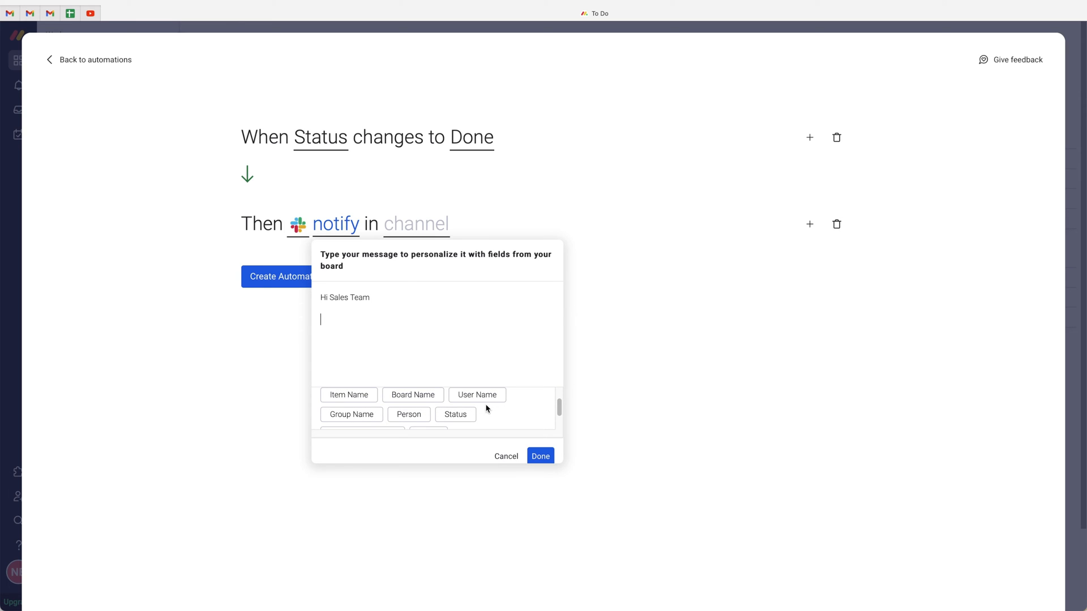
click(477, 394)
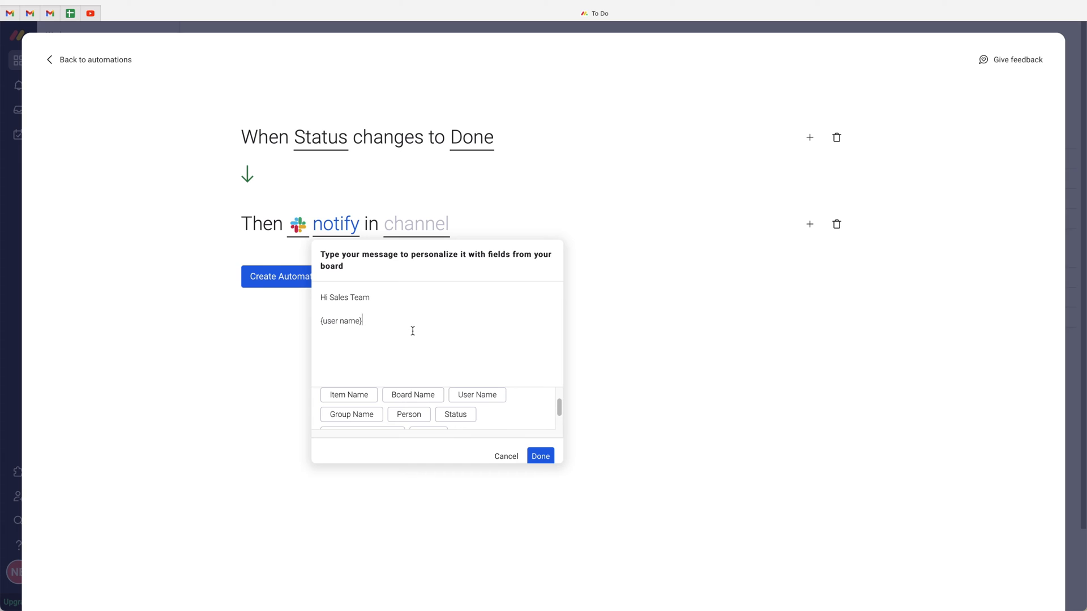
Finish with 'has just closed the sale {item's name}.' and save the message
text(has jus)
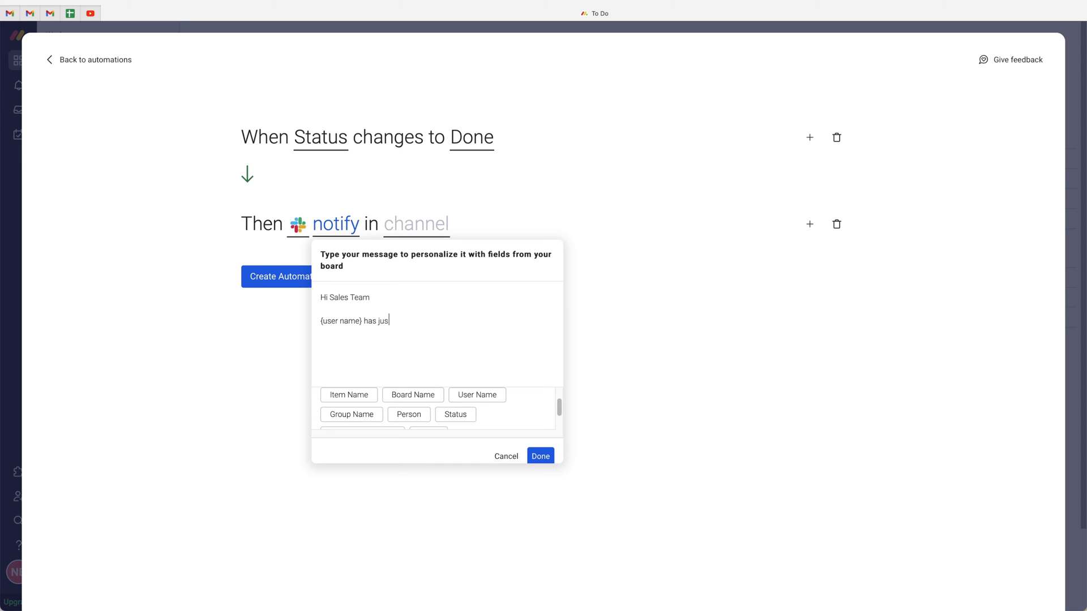
text(t closed the sale)
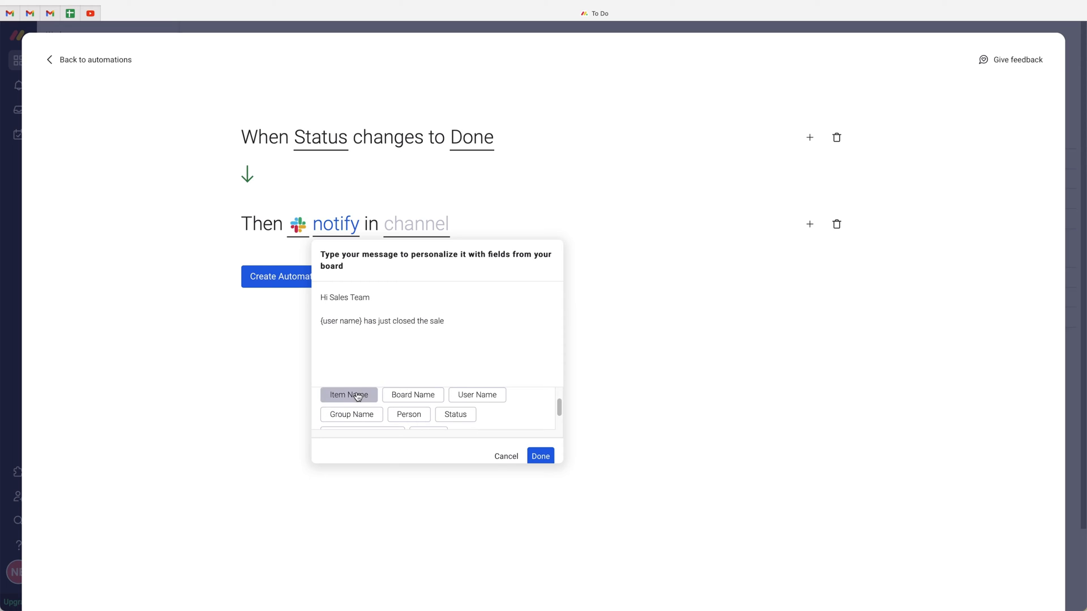
click(349, 394)
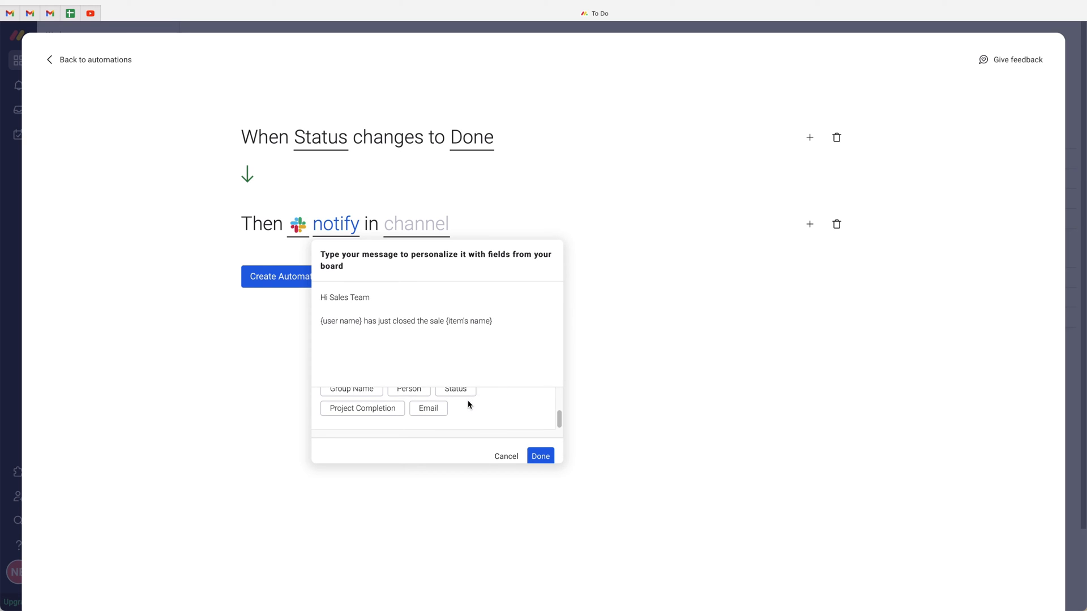
scroll(up, 3)
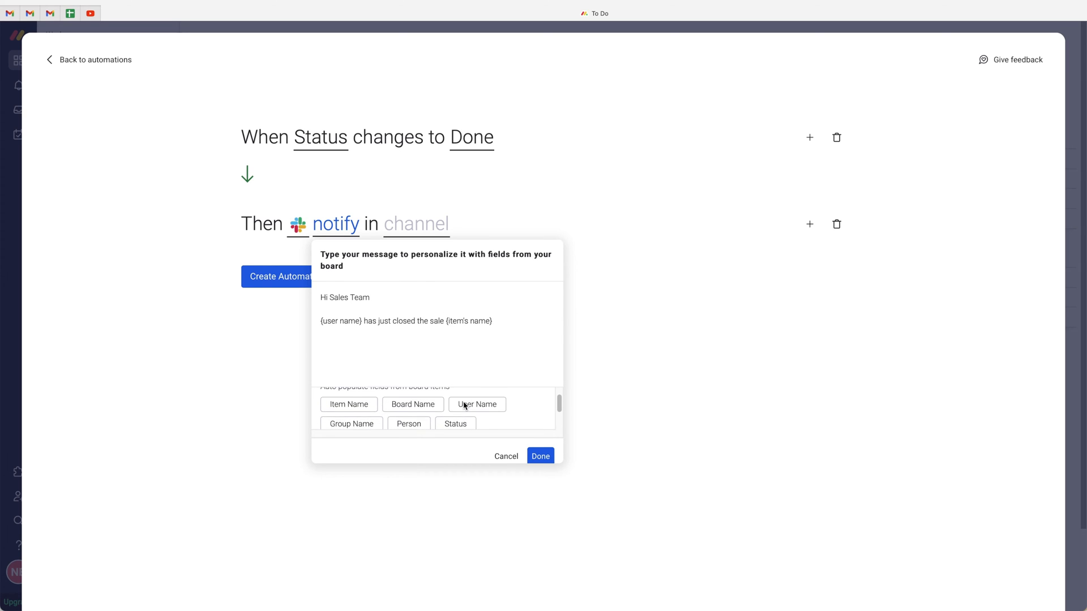
scroll(down, 3)
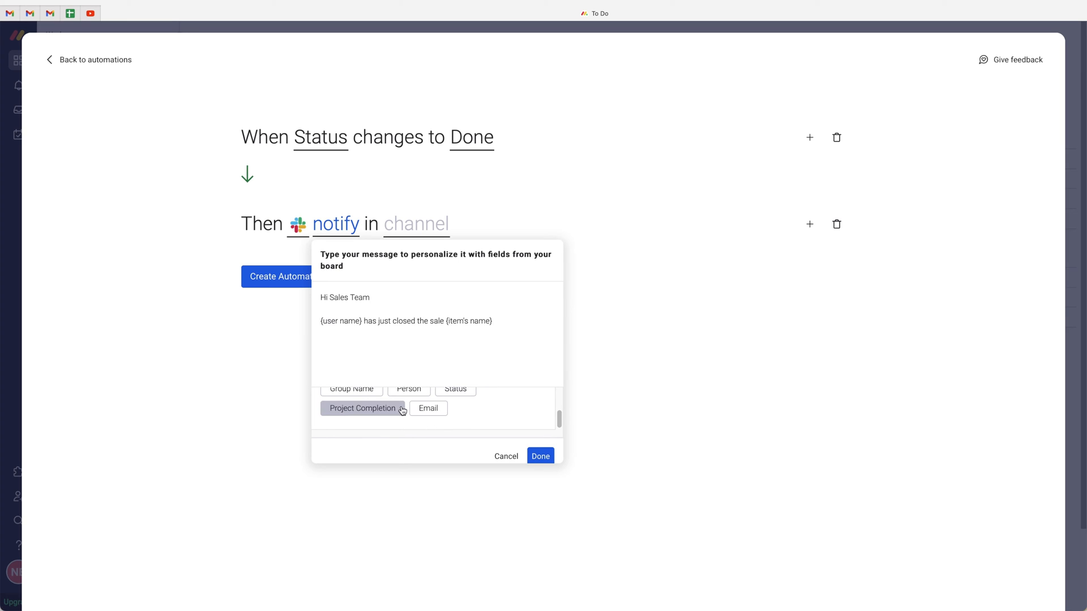
scroll(up, 3)
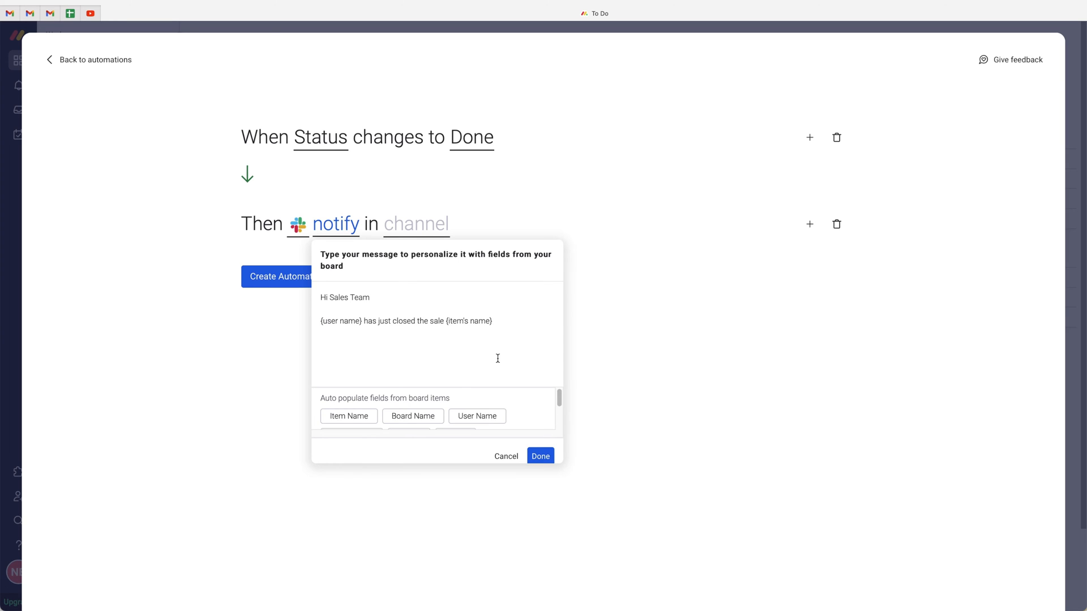
text(.)
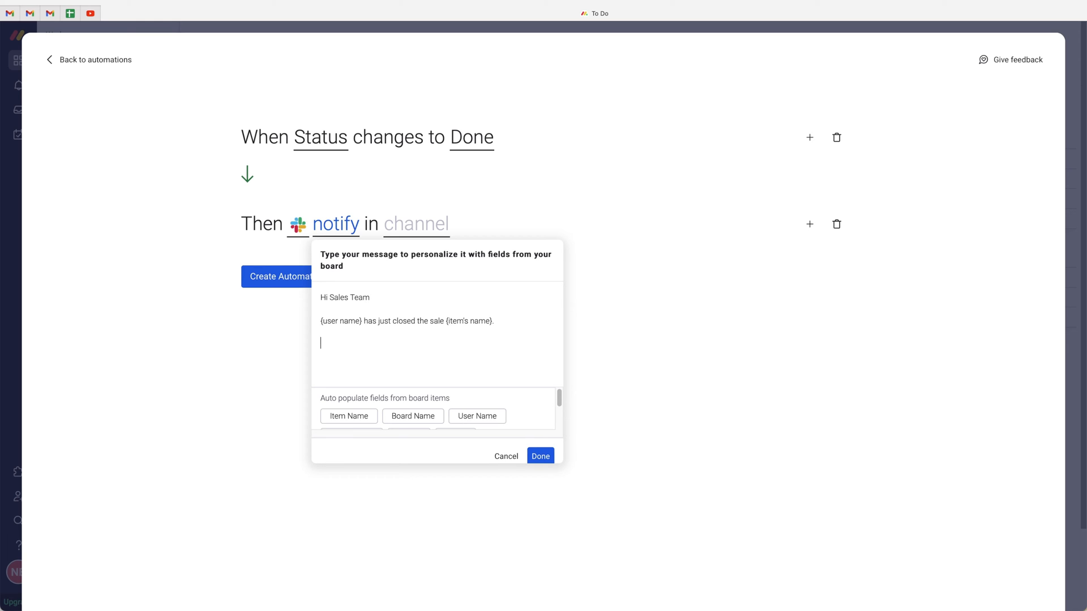
mouse_move(492, 307)
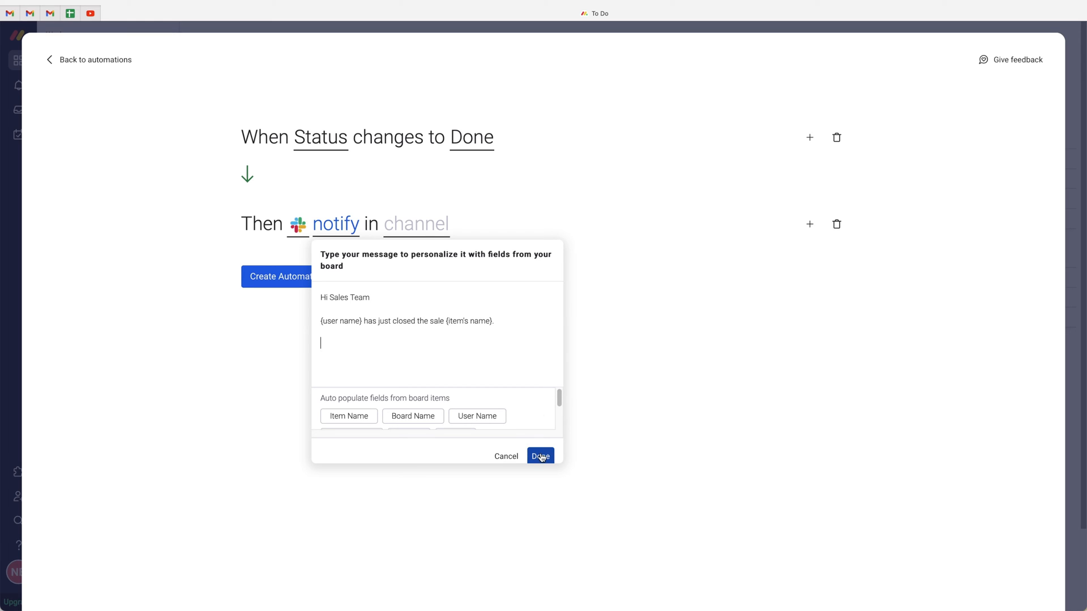
click(539, 456)
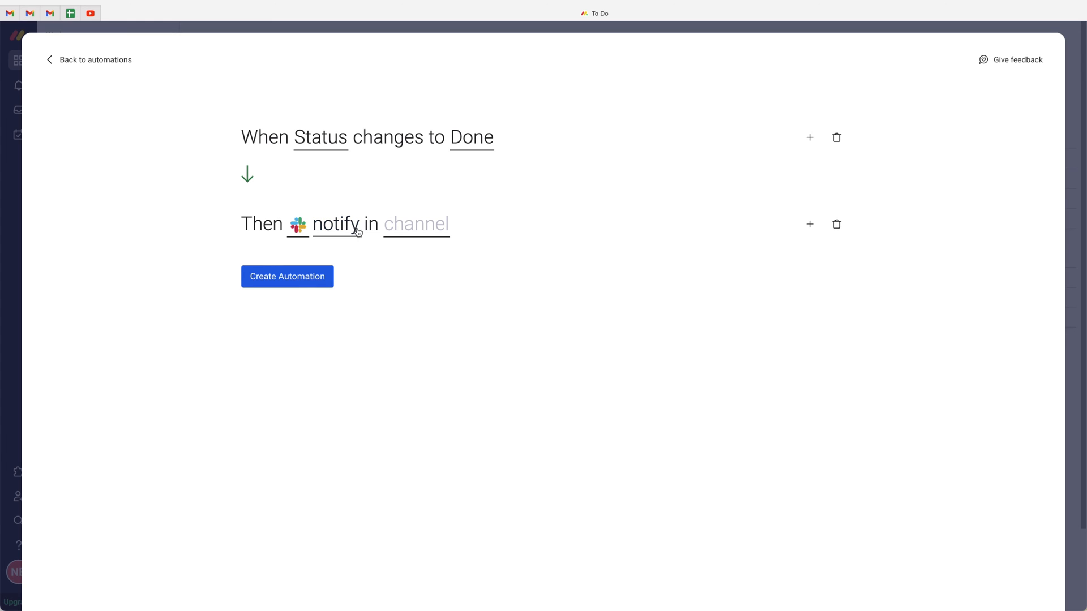
mouse_move(412, 229)
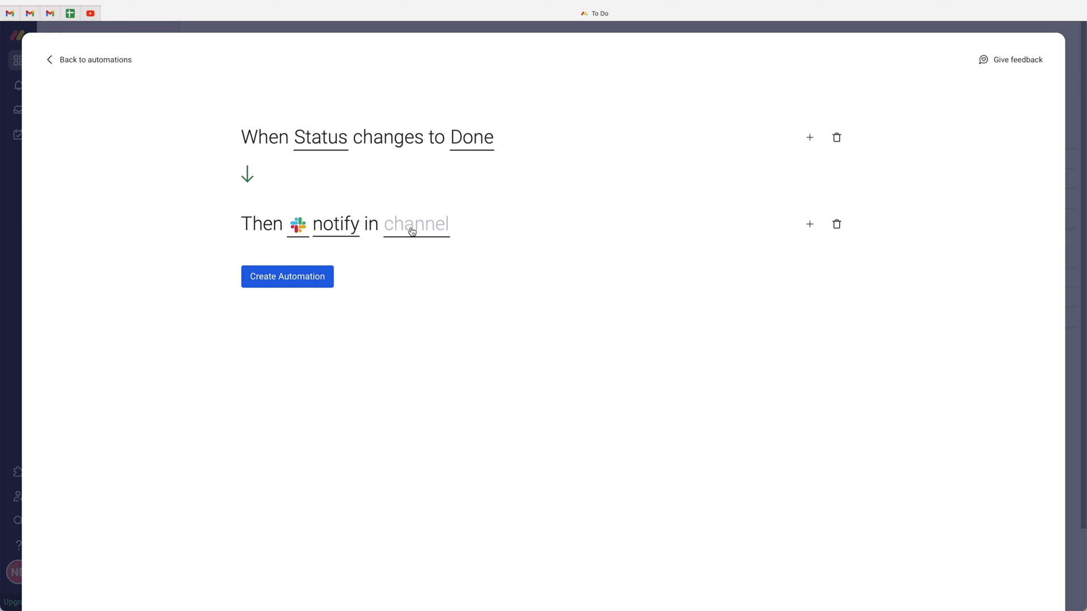
mouse_move(385, 212)
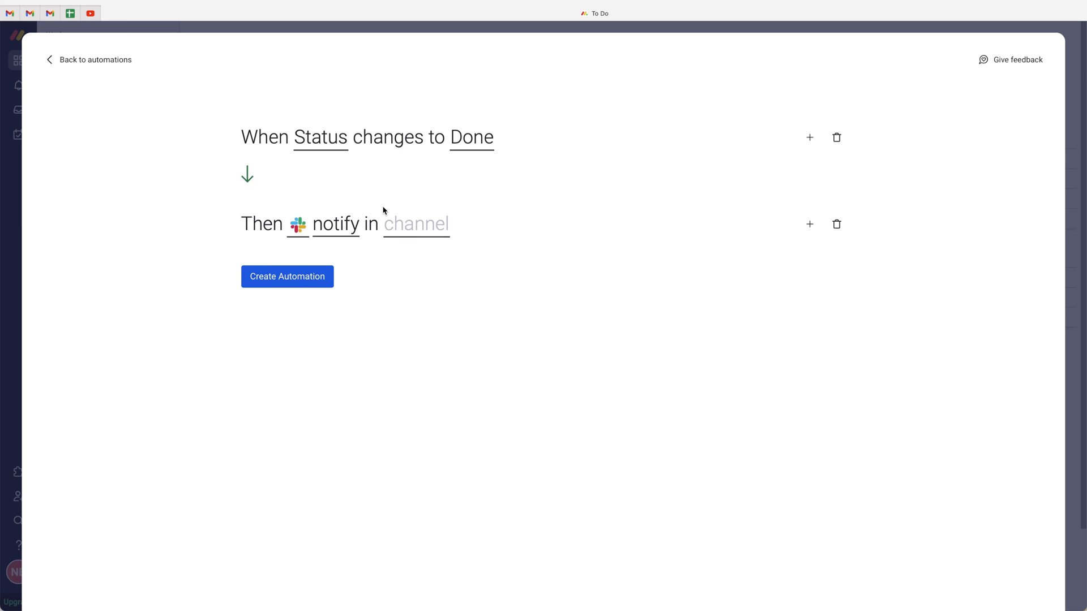
mouse_move(257, 135)
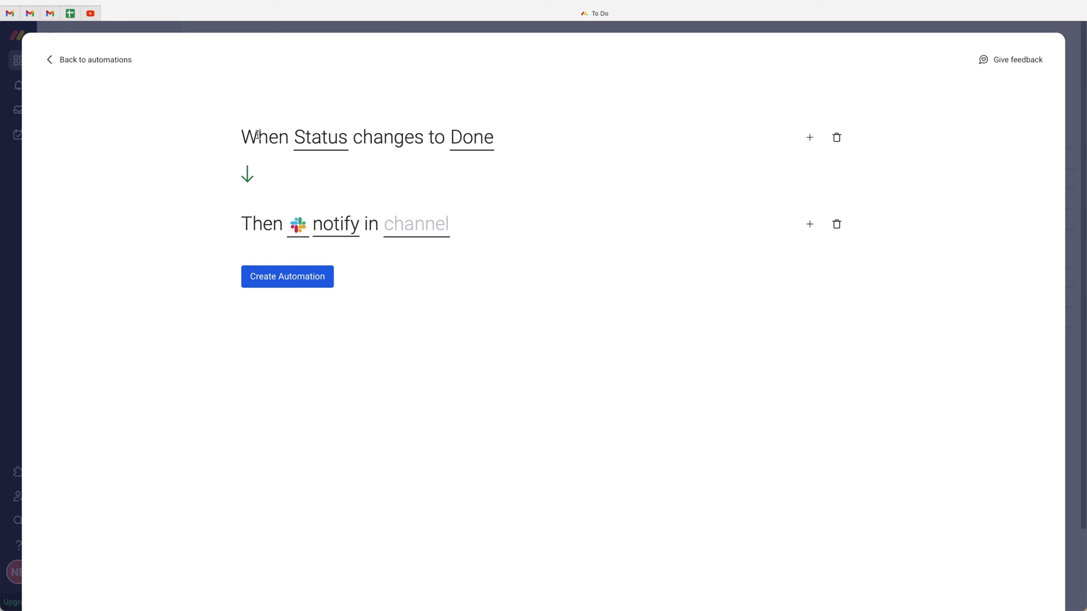
mouse_move(369, 140)
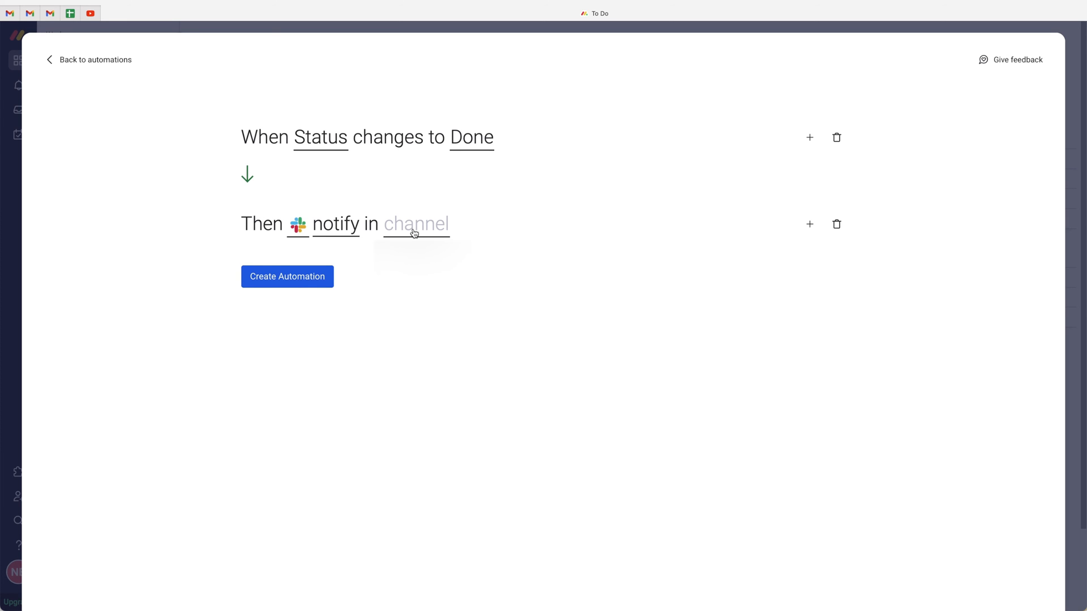
Set the Slack channel to general
click(416, 224)
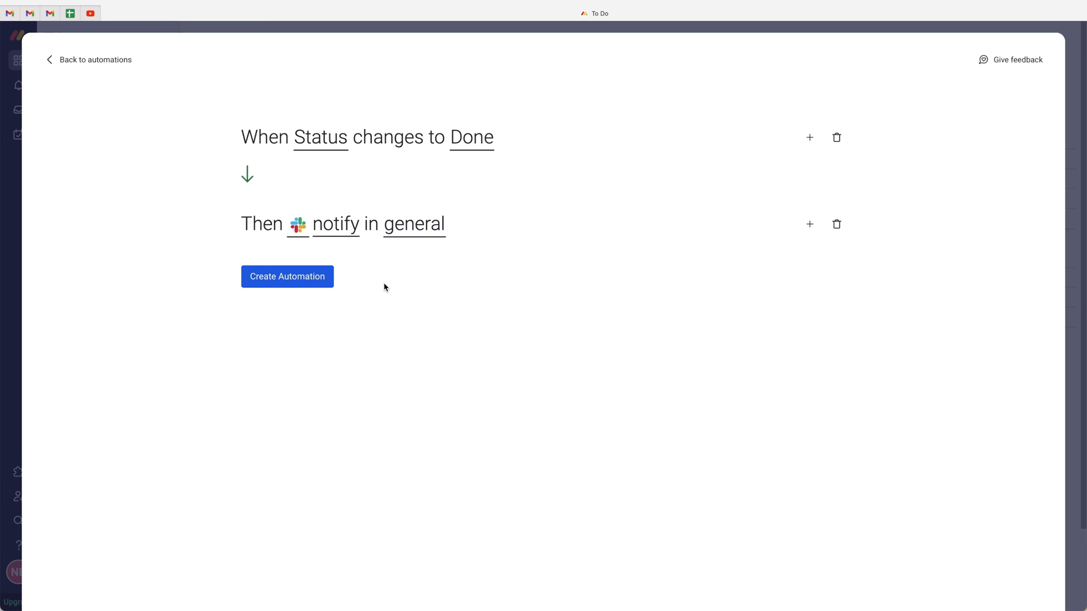
mouse_move(414, 224)
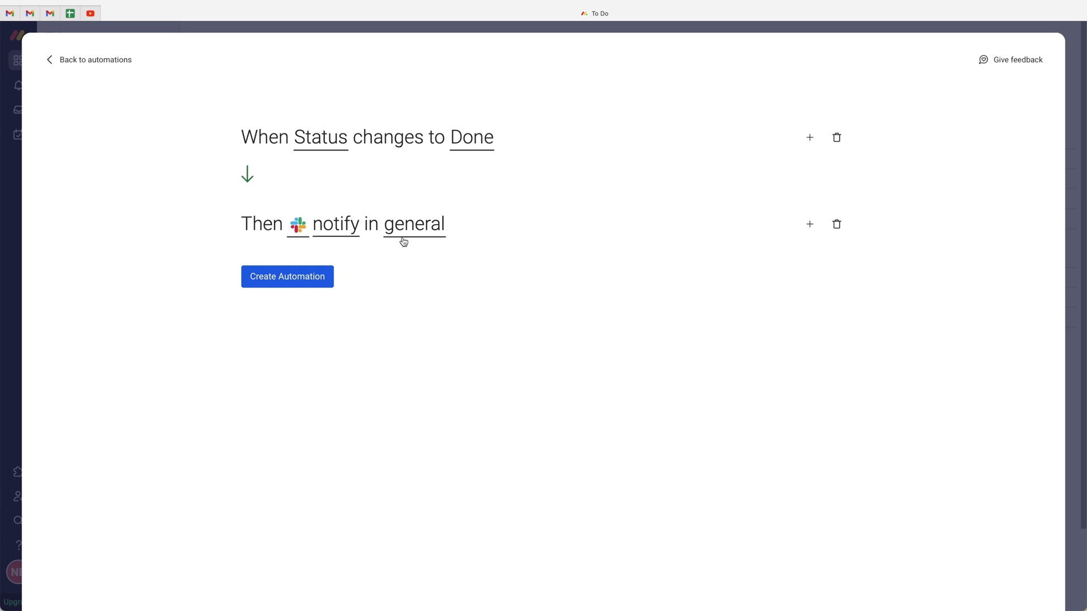
mouse_move(412, 231)
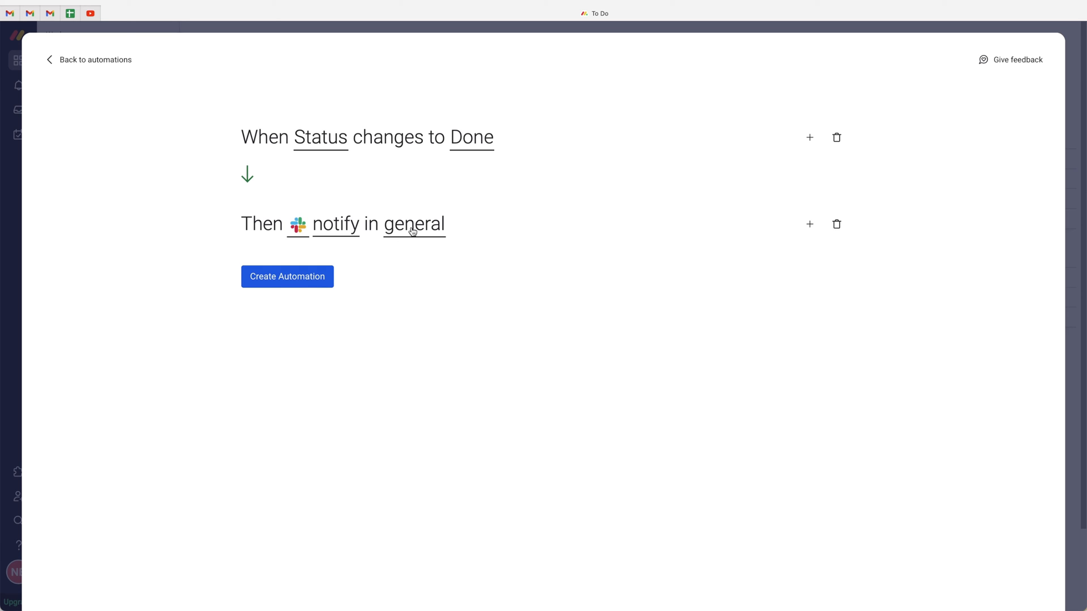
mouse_move(369, 271)
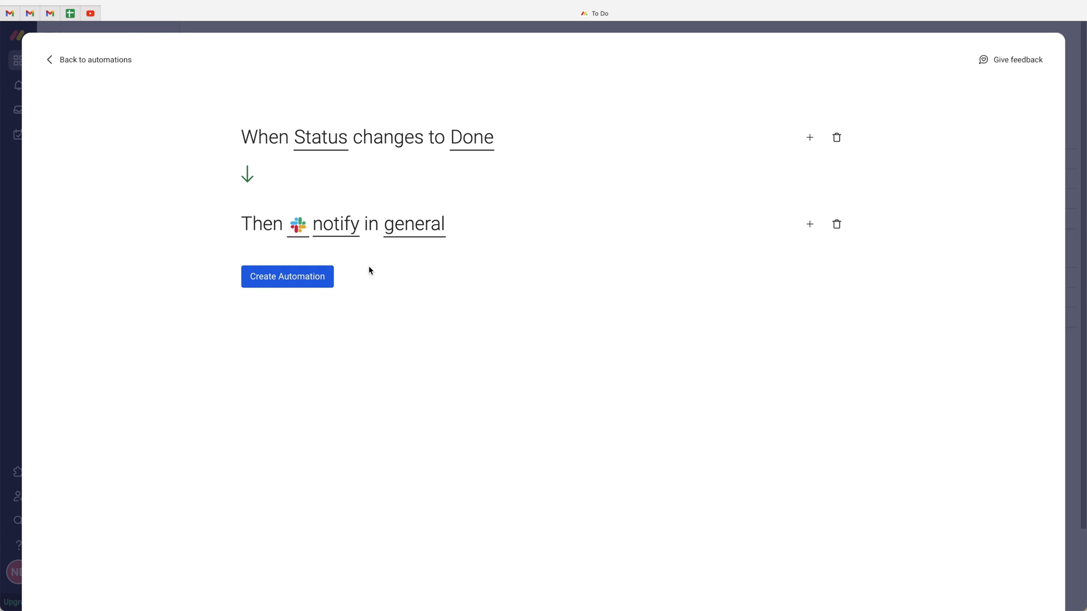
Create the Status-to-Done automation and return to the To Do board at Example Item's status
click(287, 276)
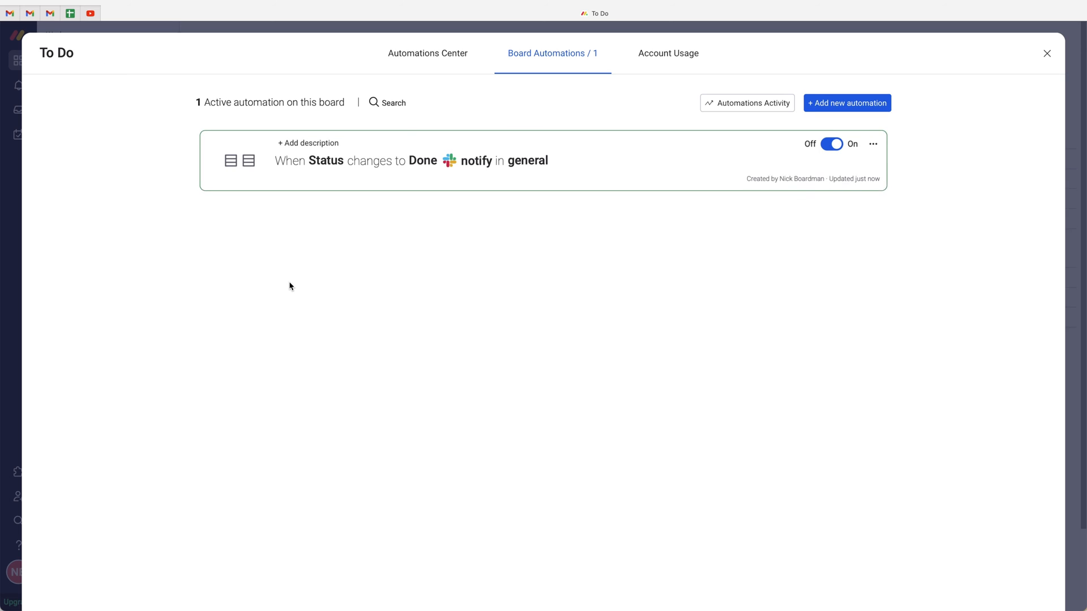
click(1046, 53)
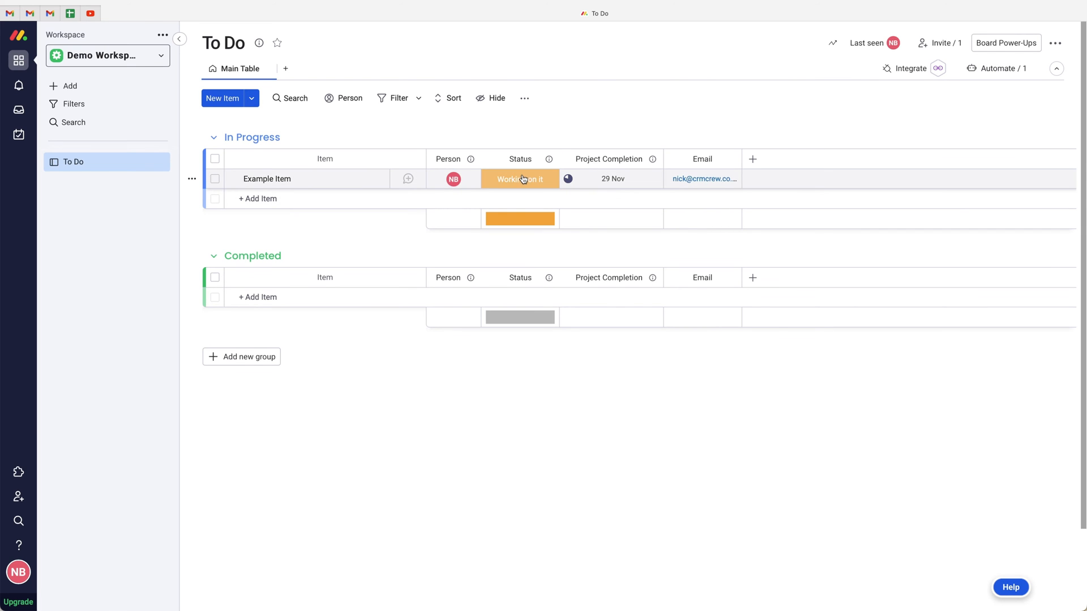
click(519, 178)
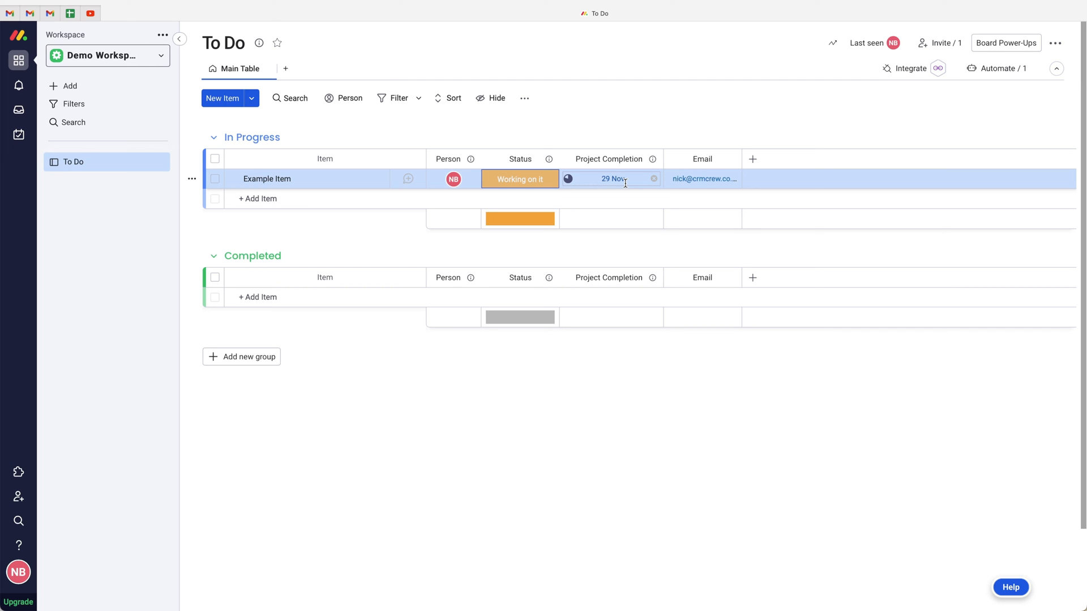
mouse_move(520, 180)
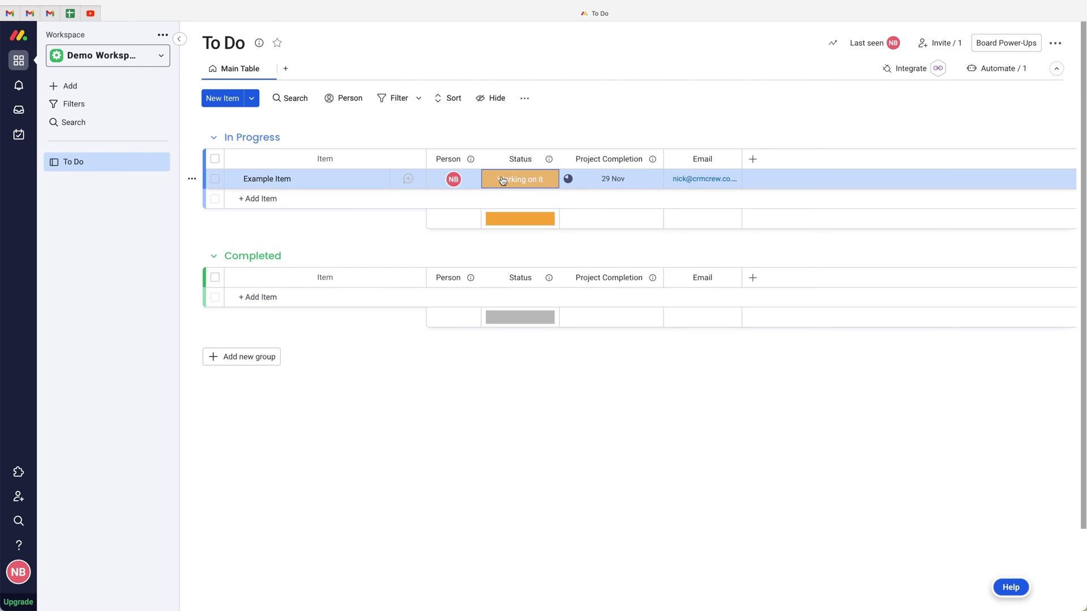
mouse_move(544, 123)
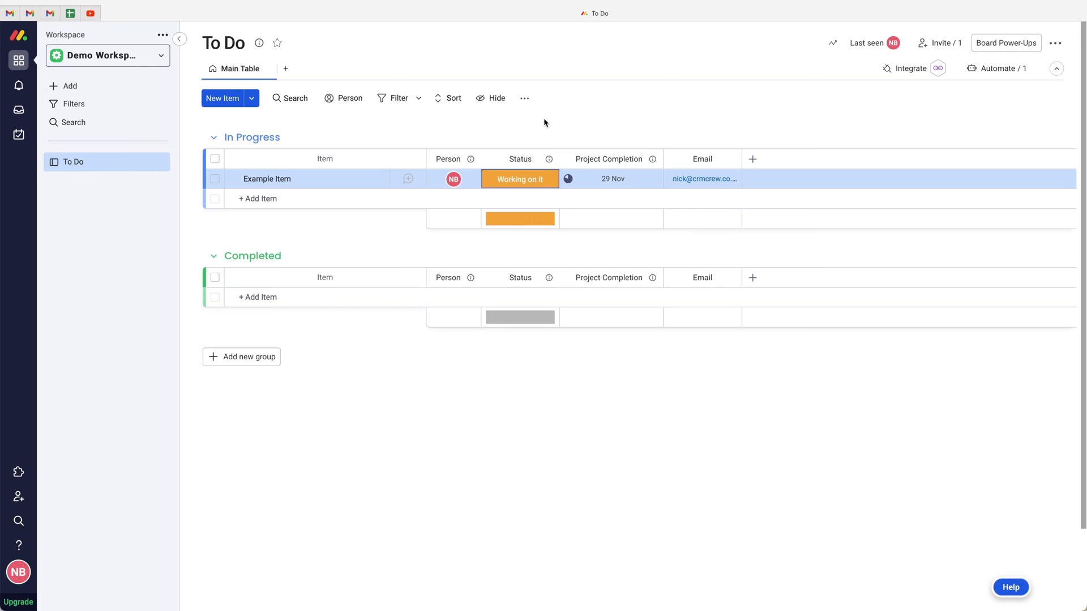
Start a second blank custom automation with the date arrives trigger
click(996, 67)
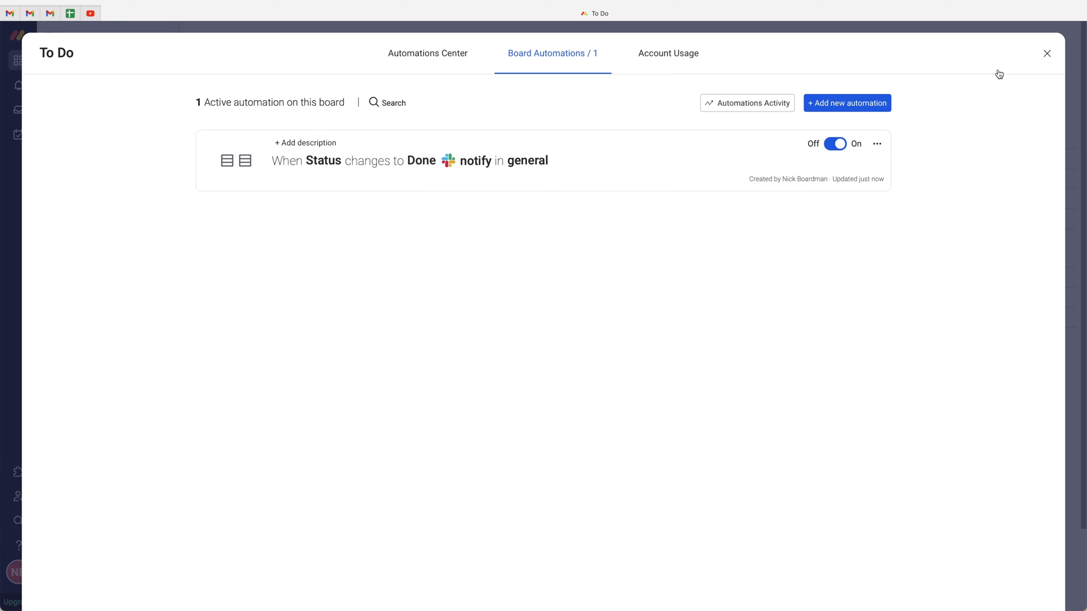
click(845, 103)
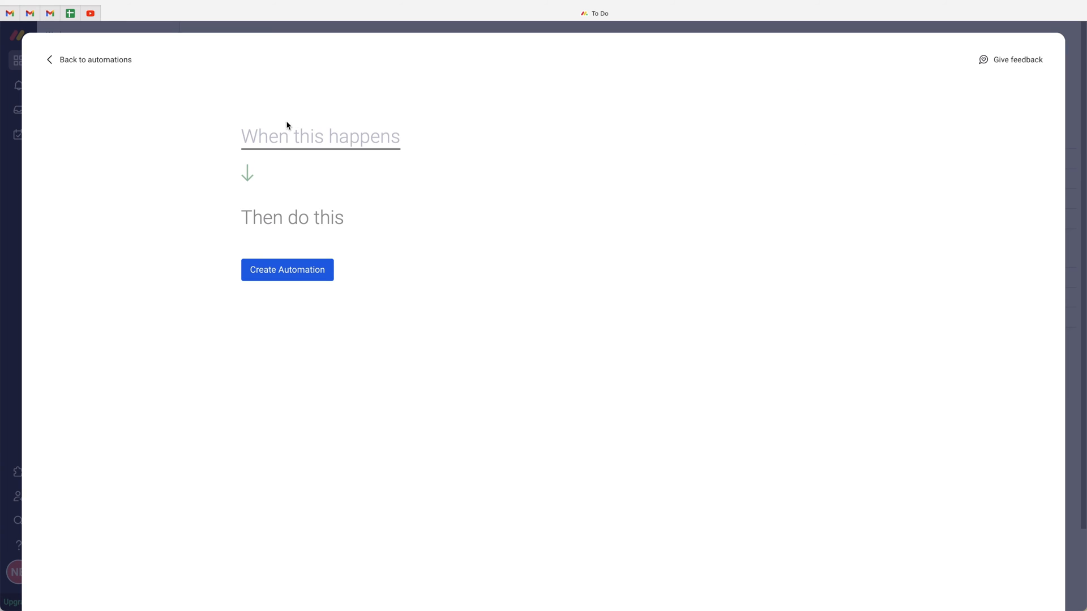
click(319, 135)
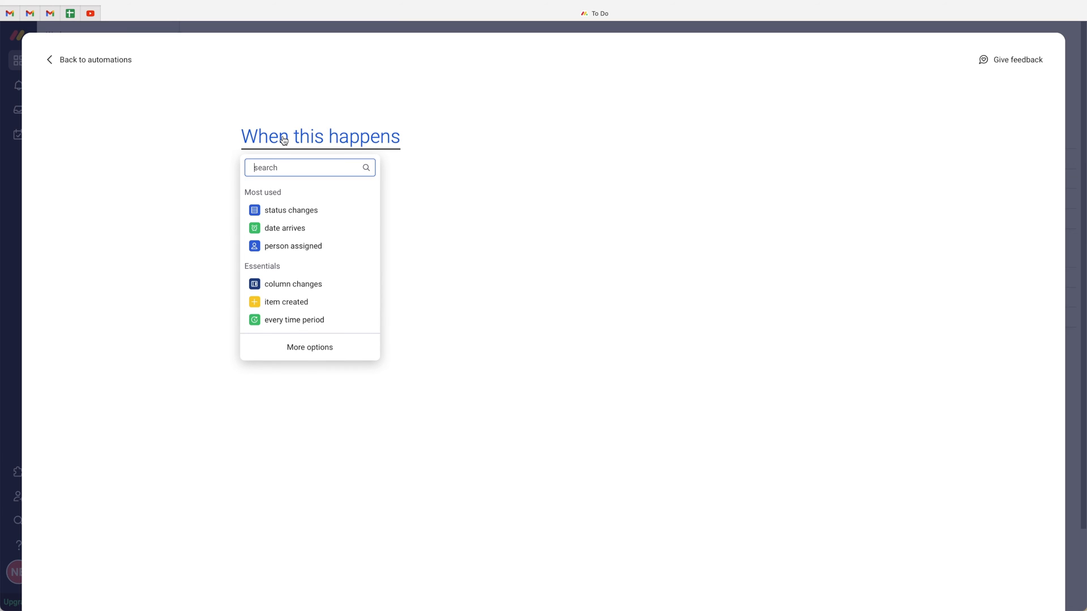
click(284, 227)
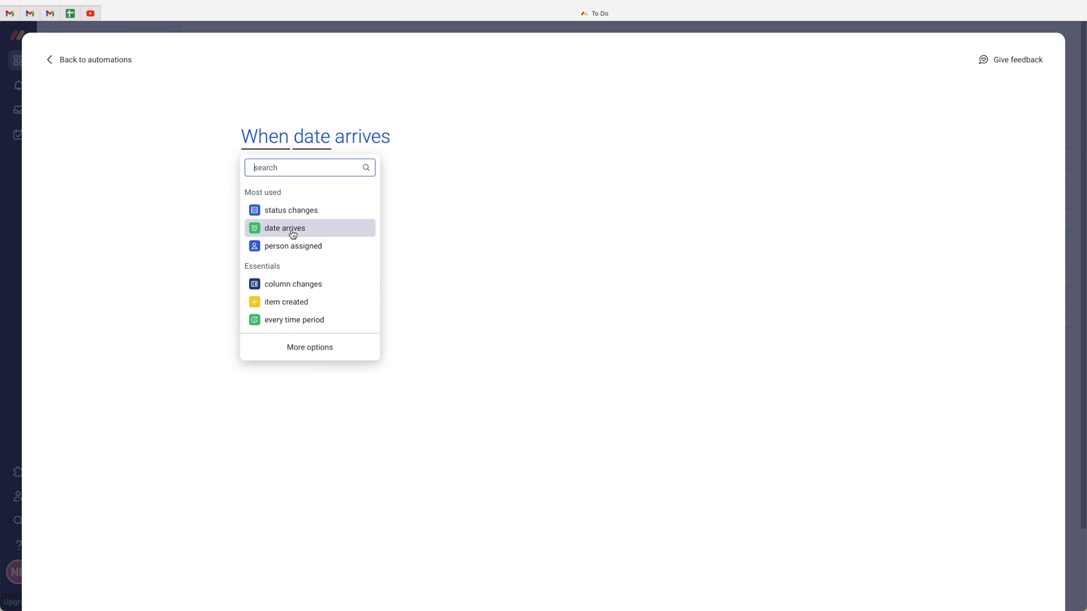
Time the trigger 2 days after the Project Completion date column
click(284, 227)
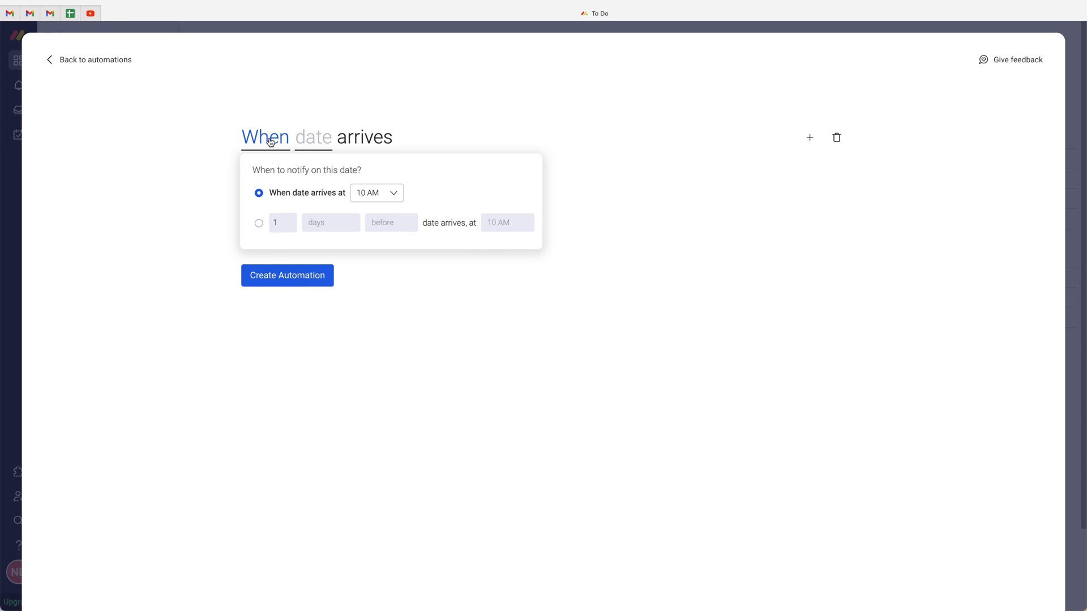
click(258, 223)
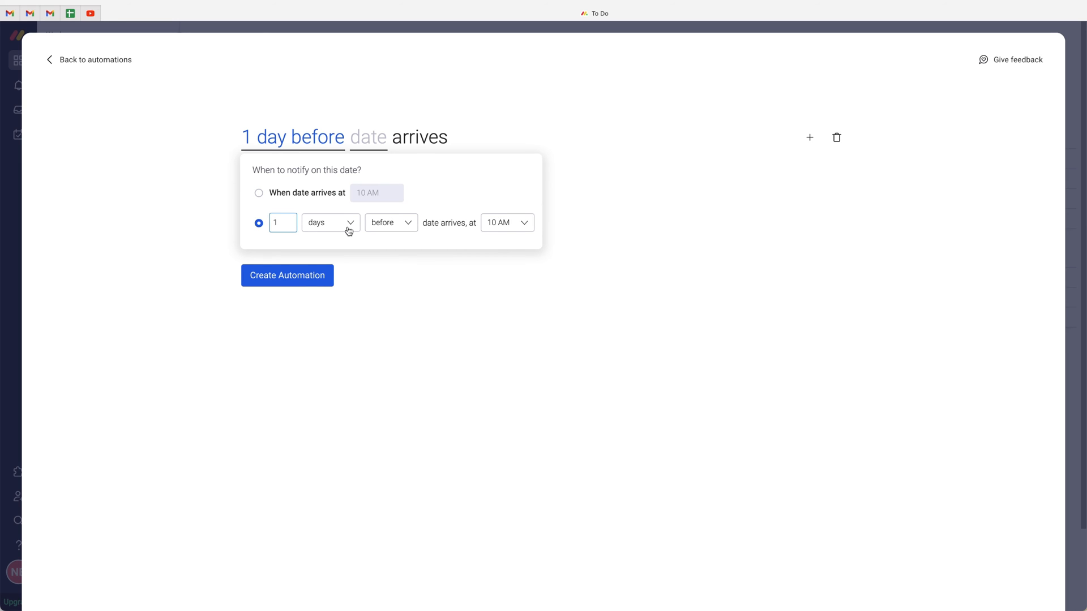
text(2)
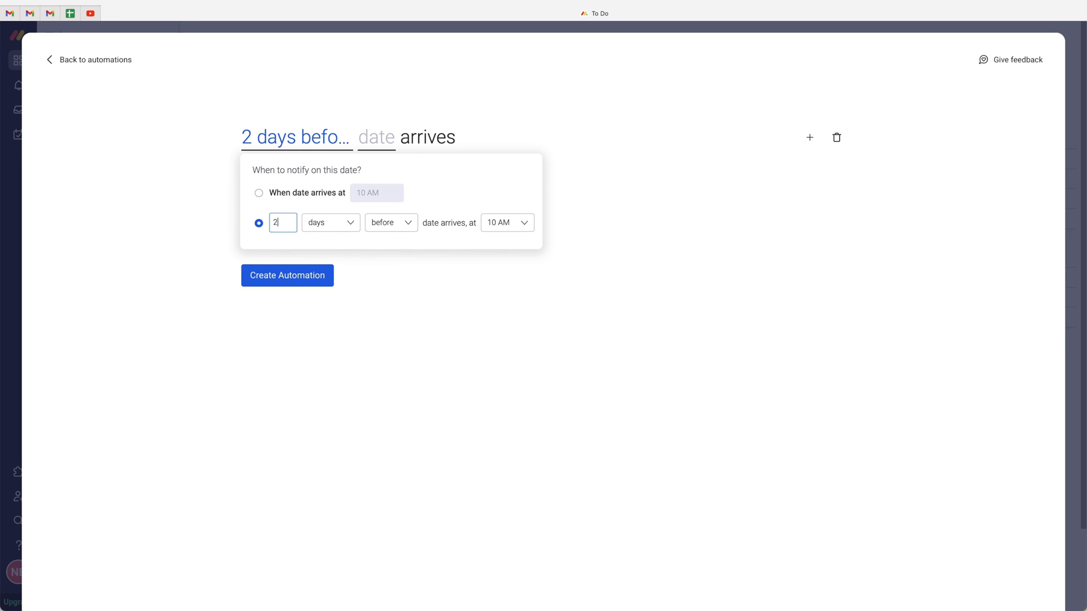
click(391, 222)
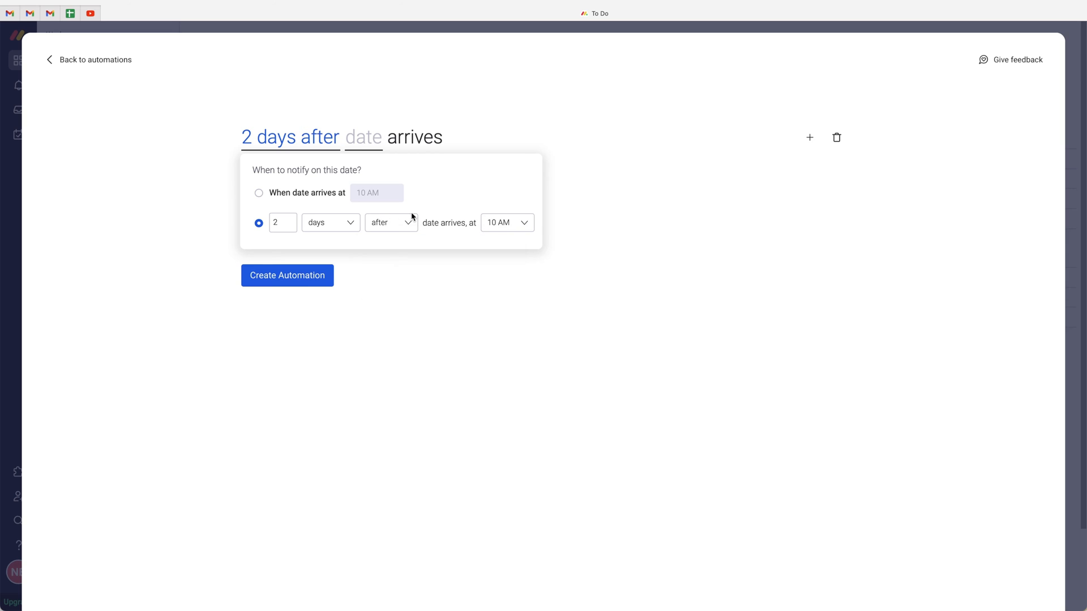
click(363, 137)
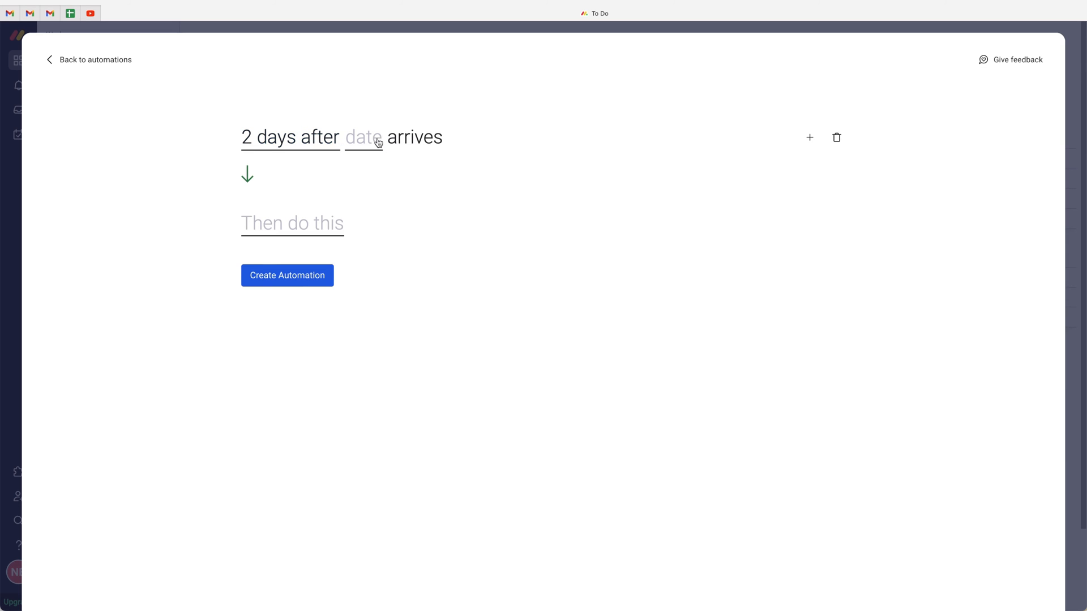
click(363, 137)
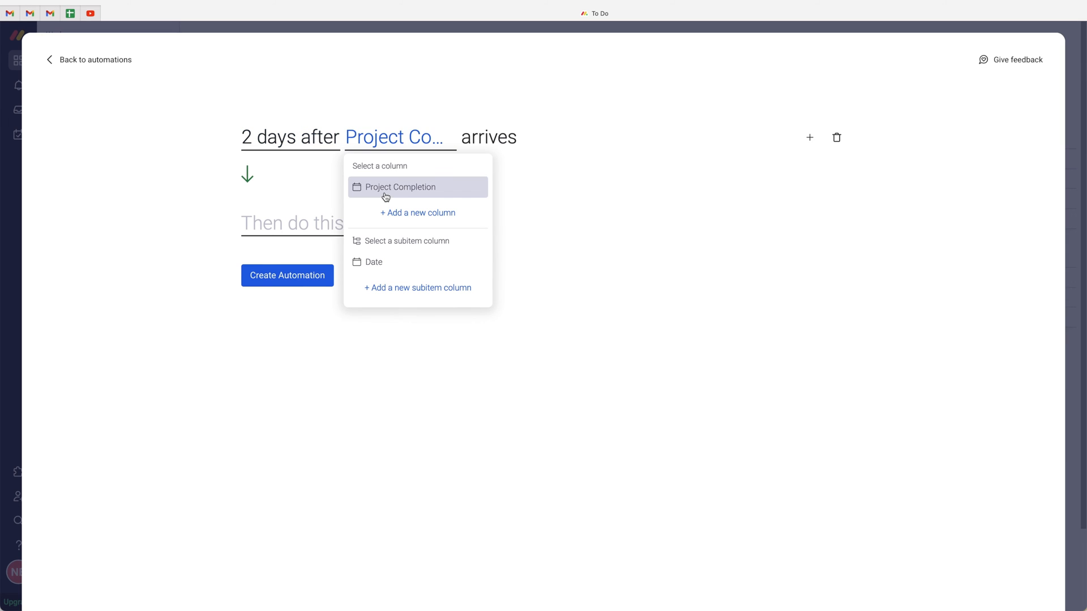
click(399, 187)
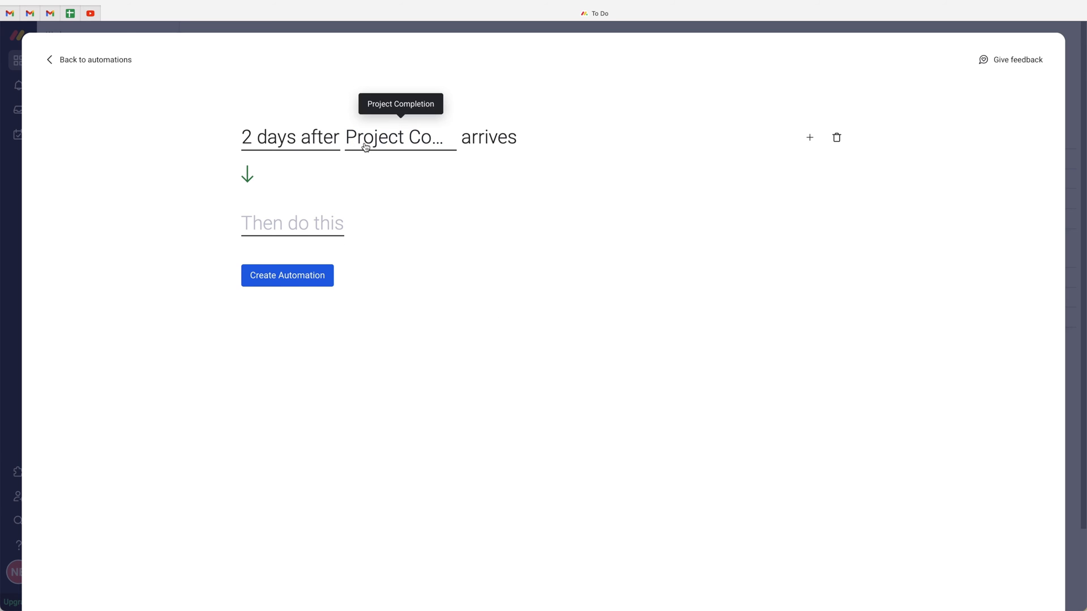
Add the condition that Status is not Done
click(808, 137)
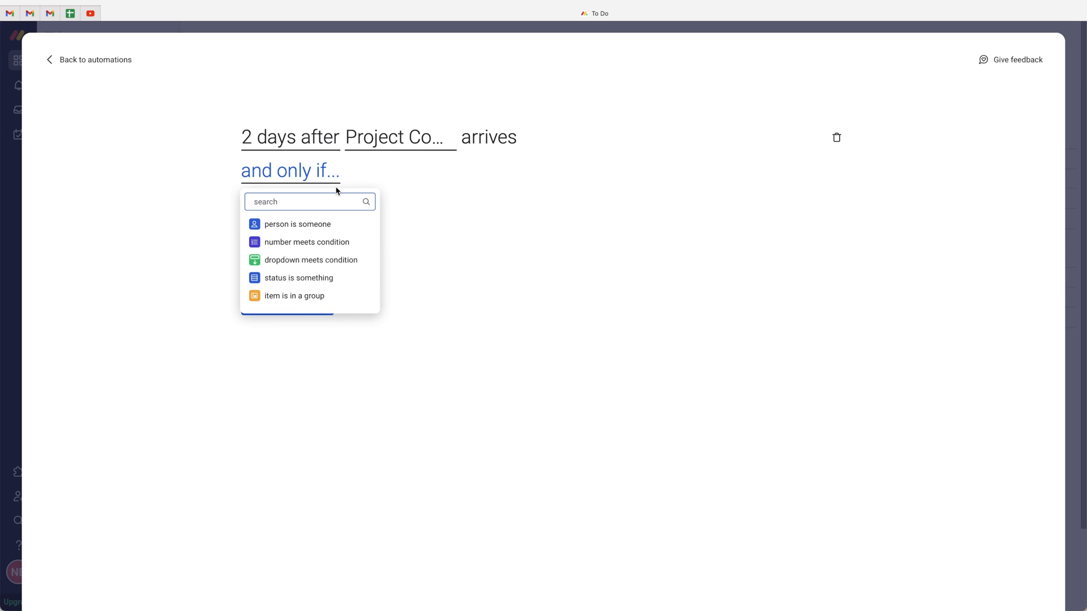
click(299, 278)
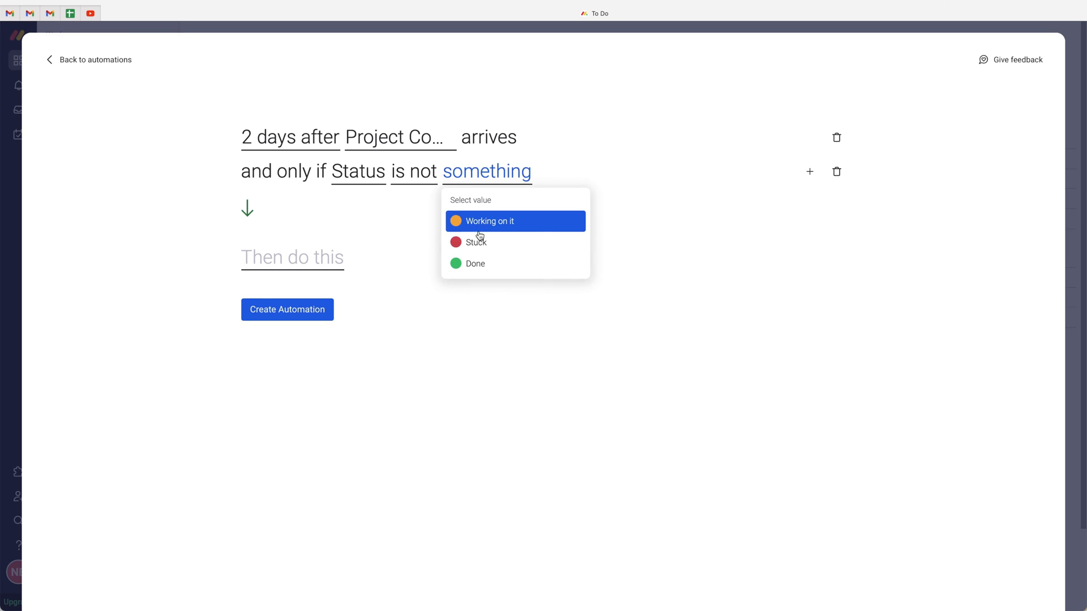
click(474, 264)
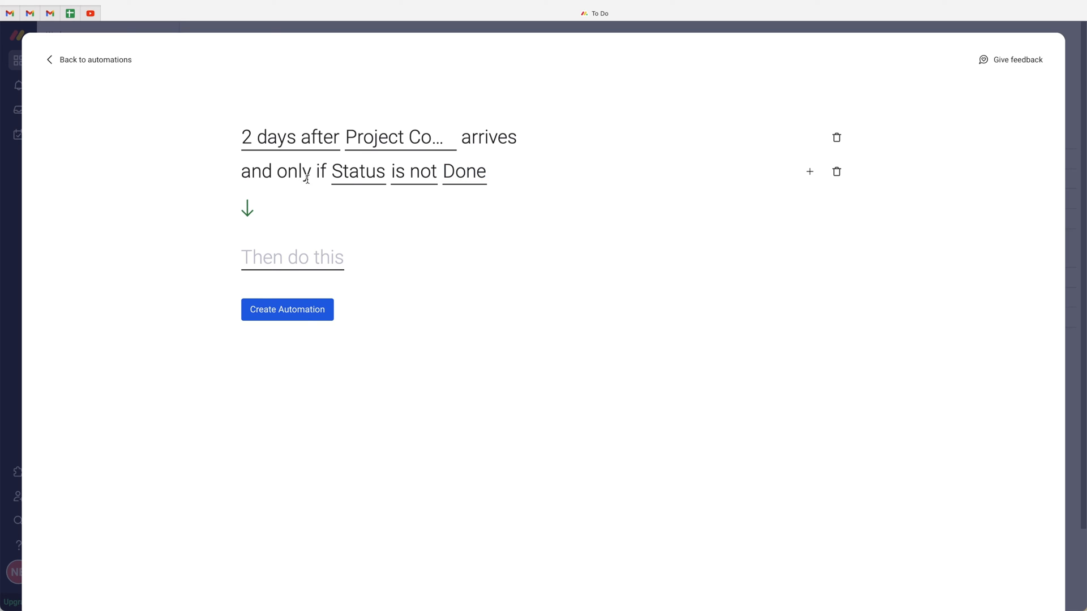
mouse_move(403, 181)
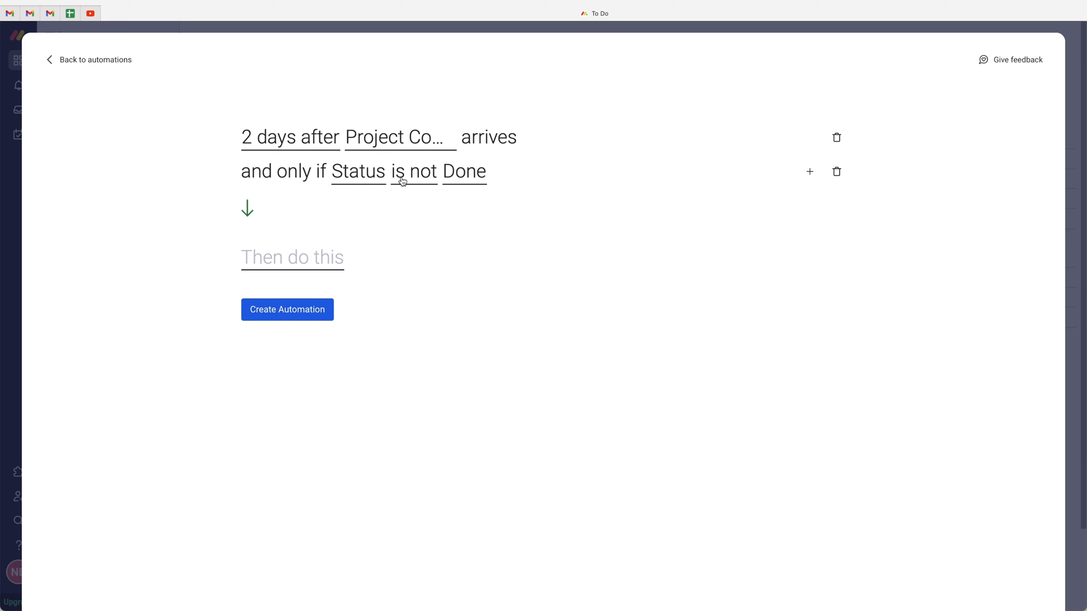
Make the action a Slack notification and begin its message
click(292, 256)
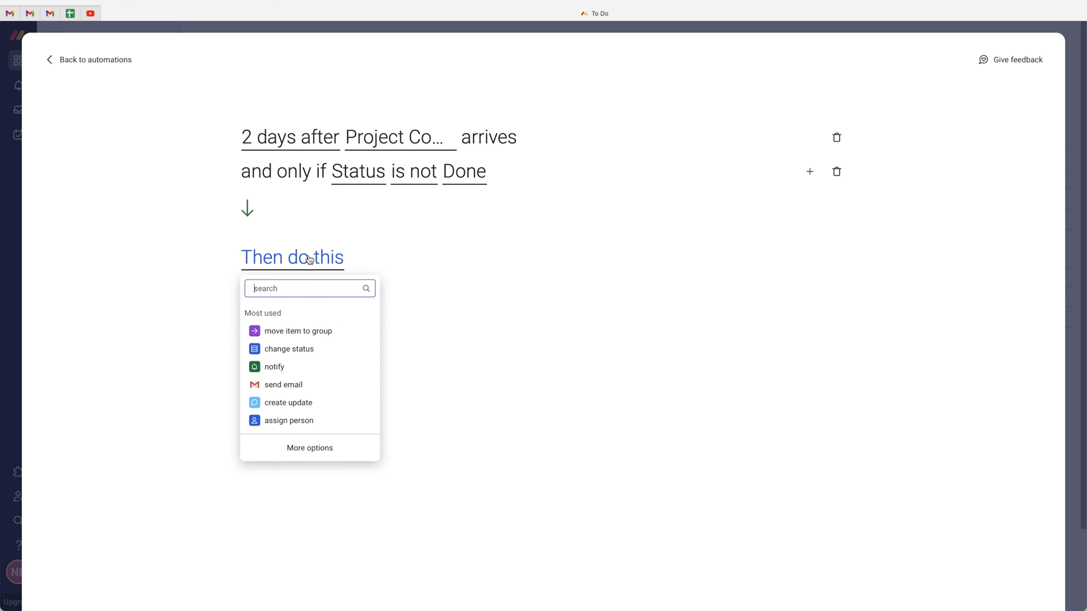
click(310, 448)
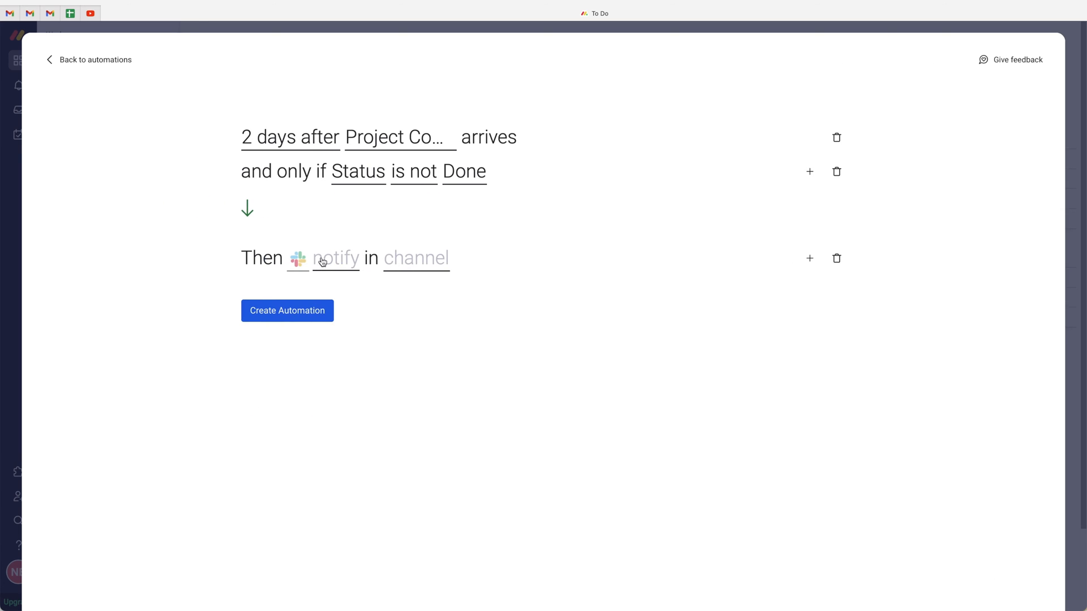
mouse_move(326, 261)
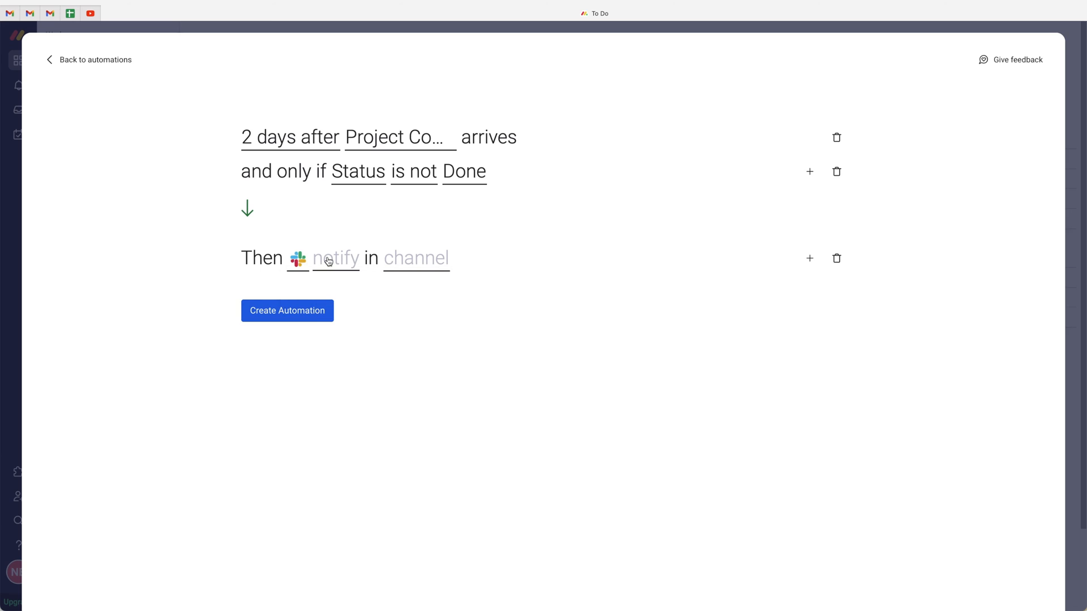
click(335, 258)
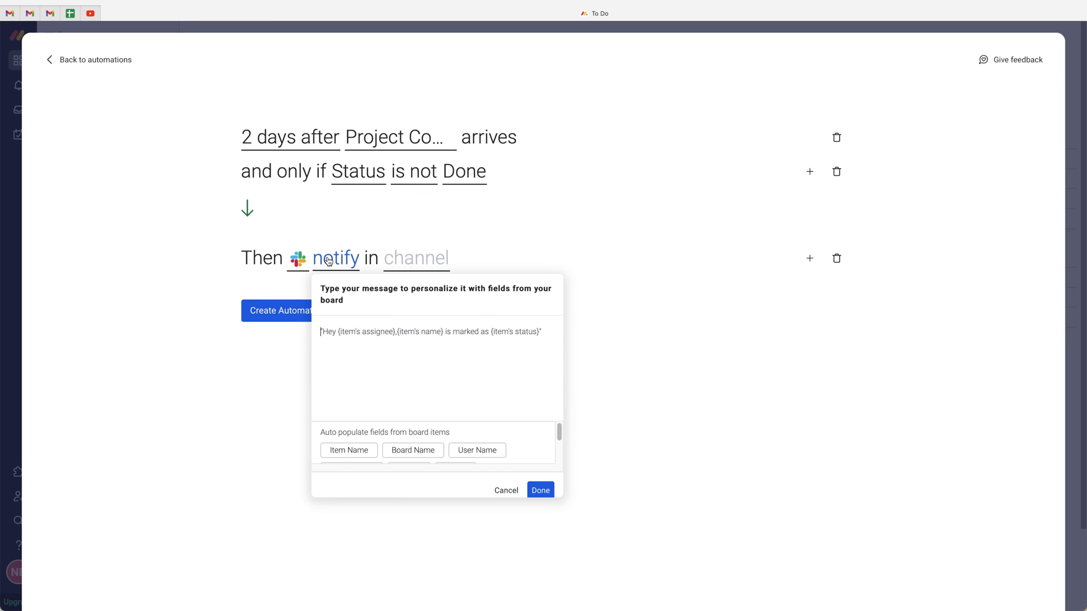
mouse_move(358, 341)
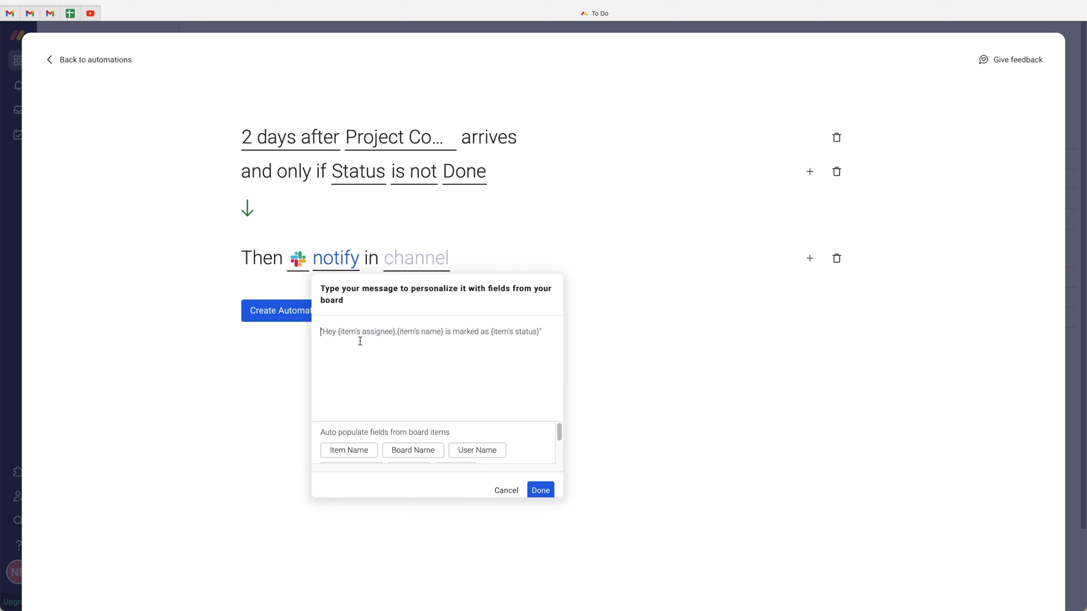
text(This t)
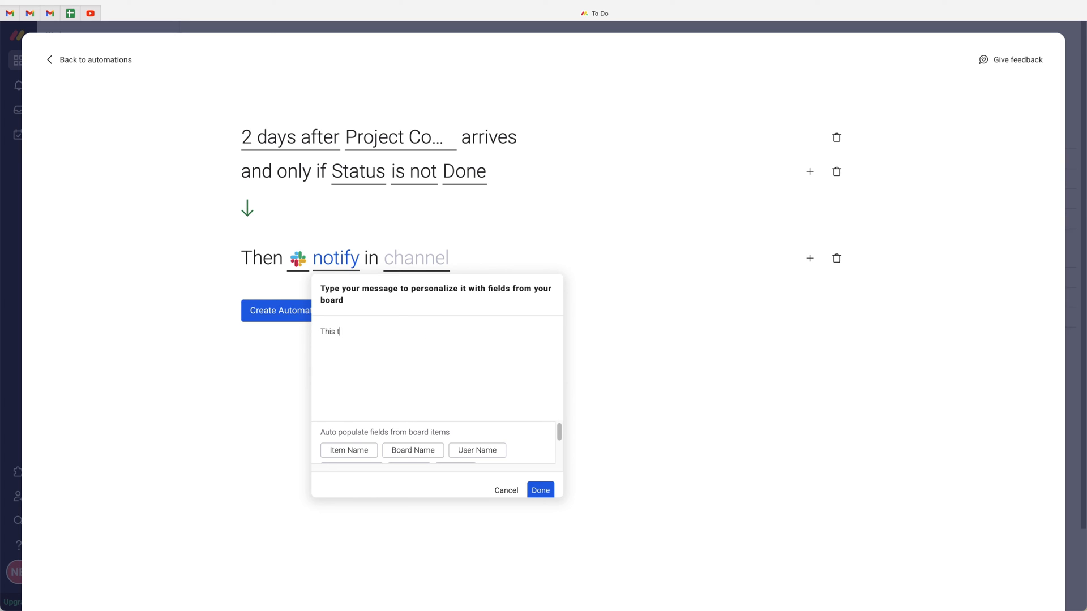
Save the message 'This task is overdue!!!!! {item's name}'
text(ask is overdue)
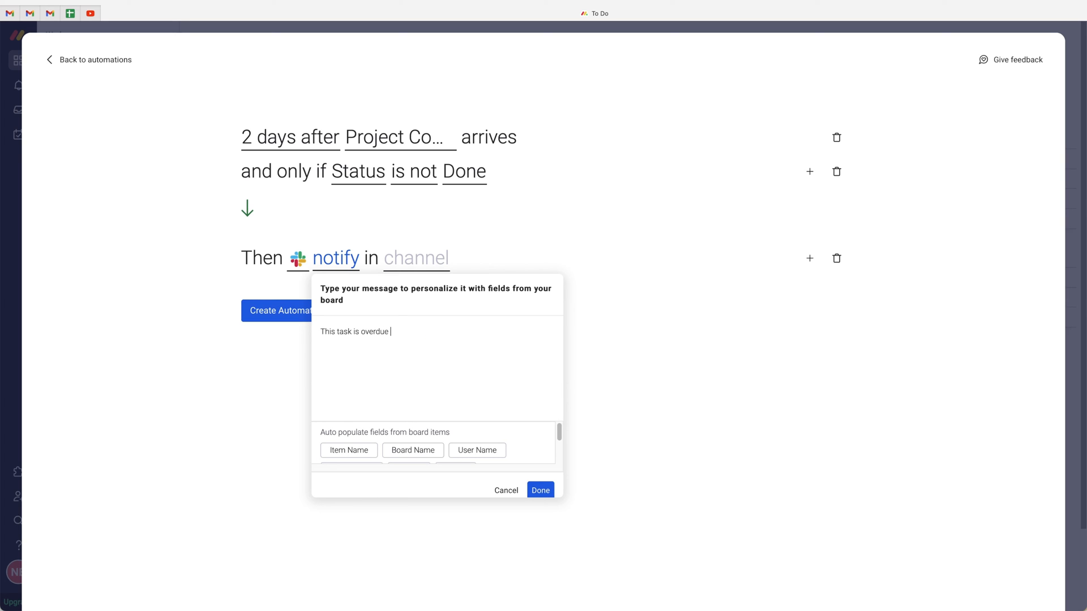
text(!!!!!)
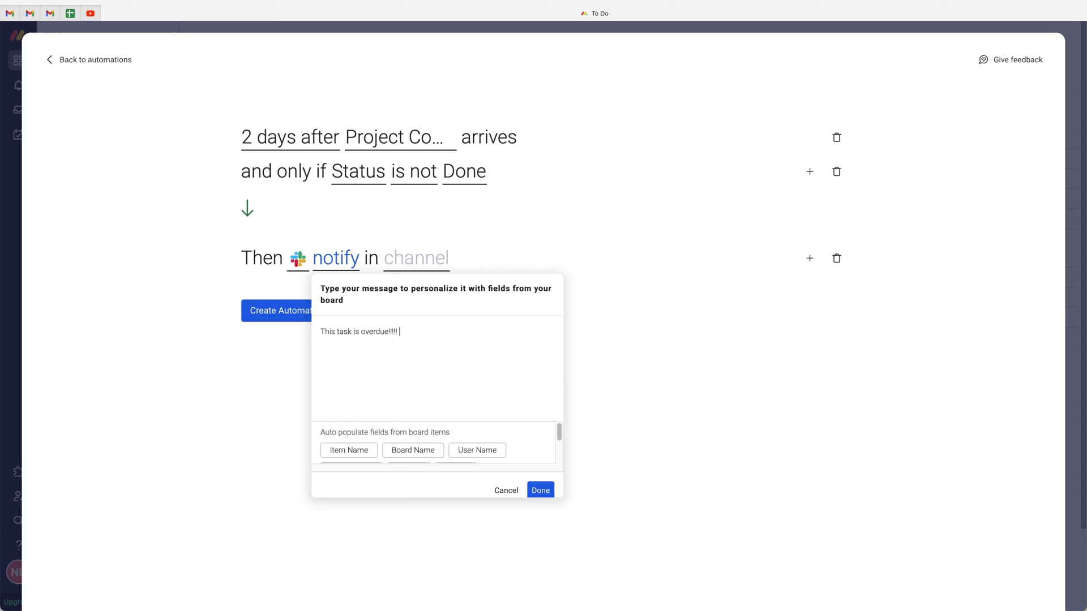
click(349, 449)
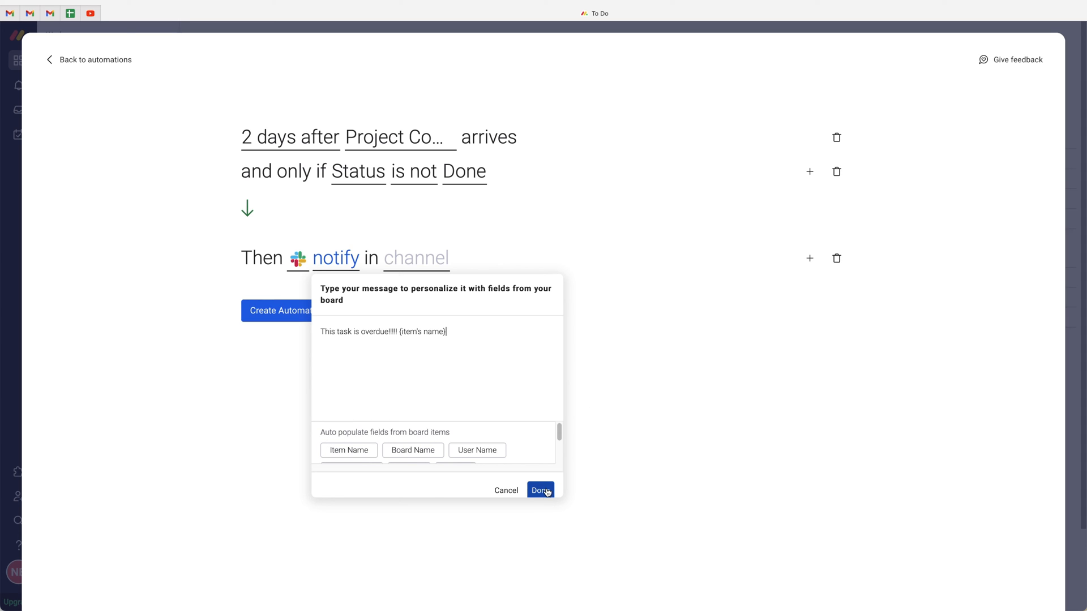
click(540, 490)
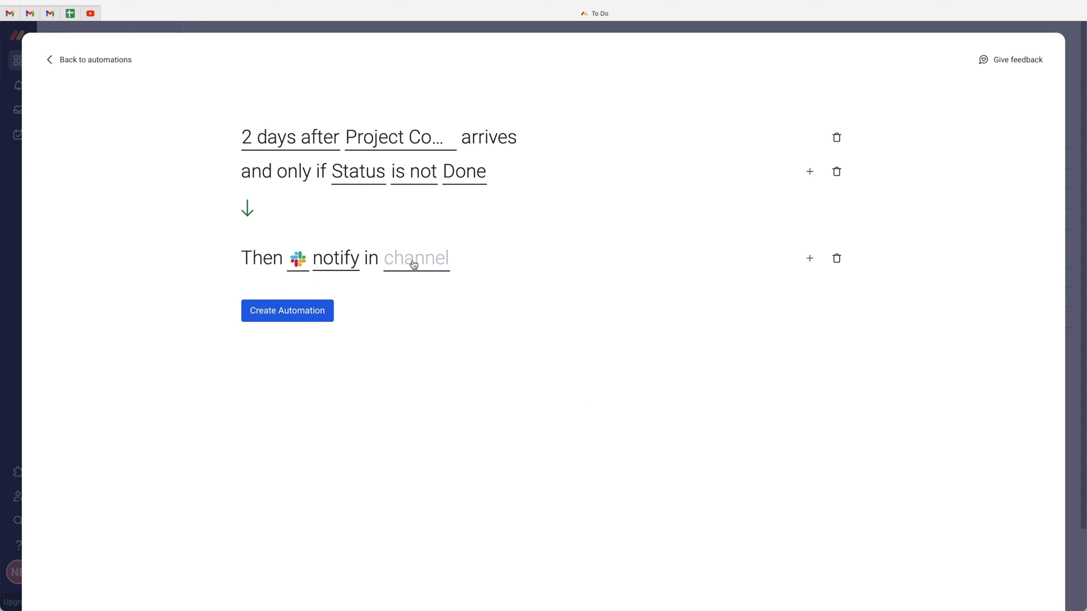
Post to the general channel and create the overdue-task automation
click(416, 258)
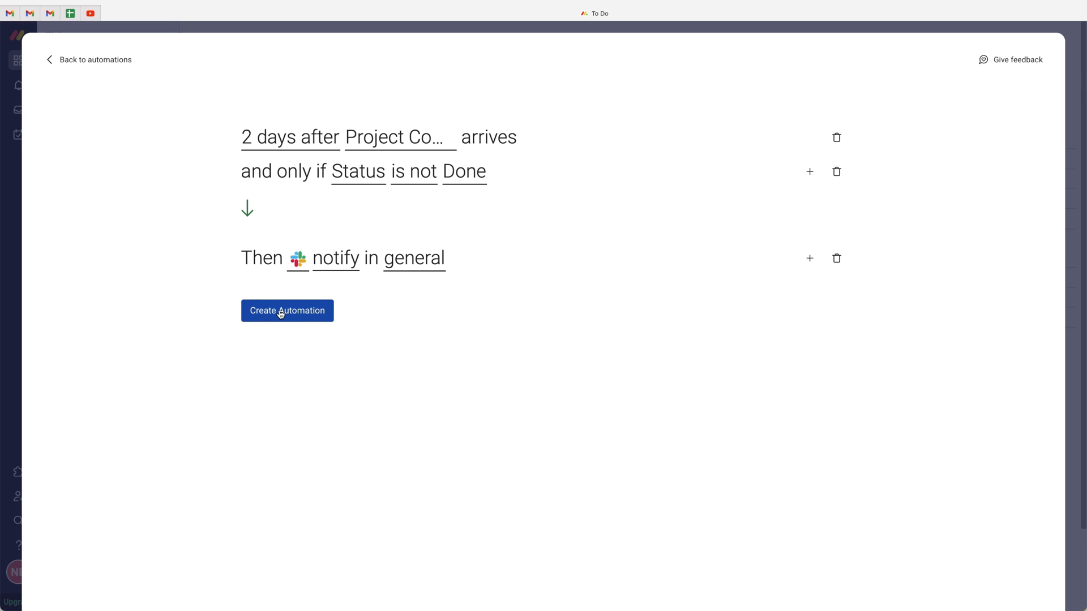
click(286, 310)
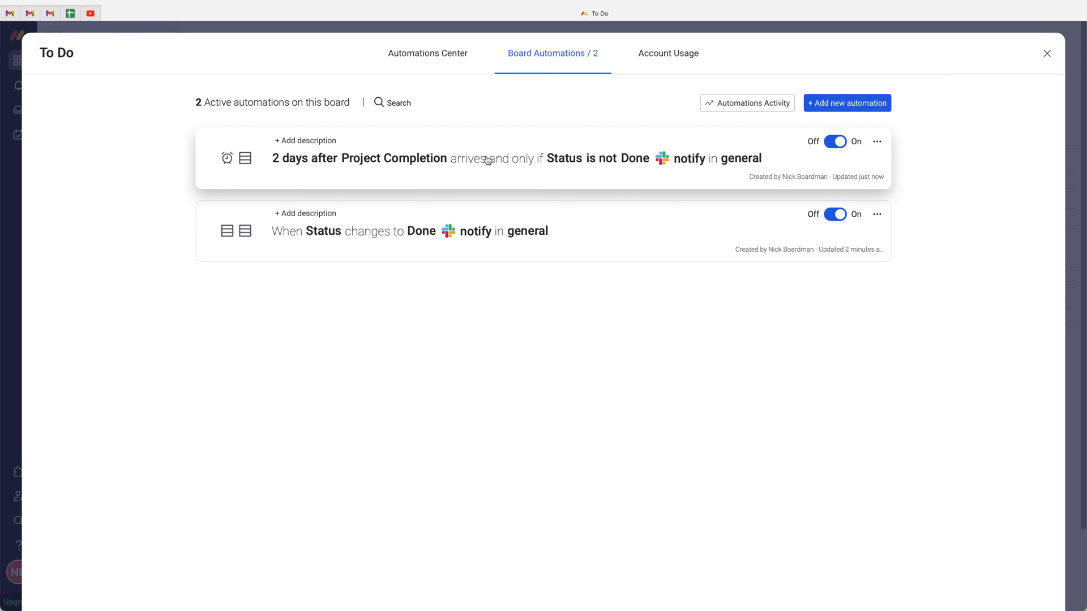
Close the Board Automations window, returning to the To Do board with both automations active
click(1045, 53)
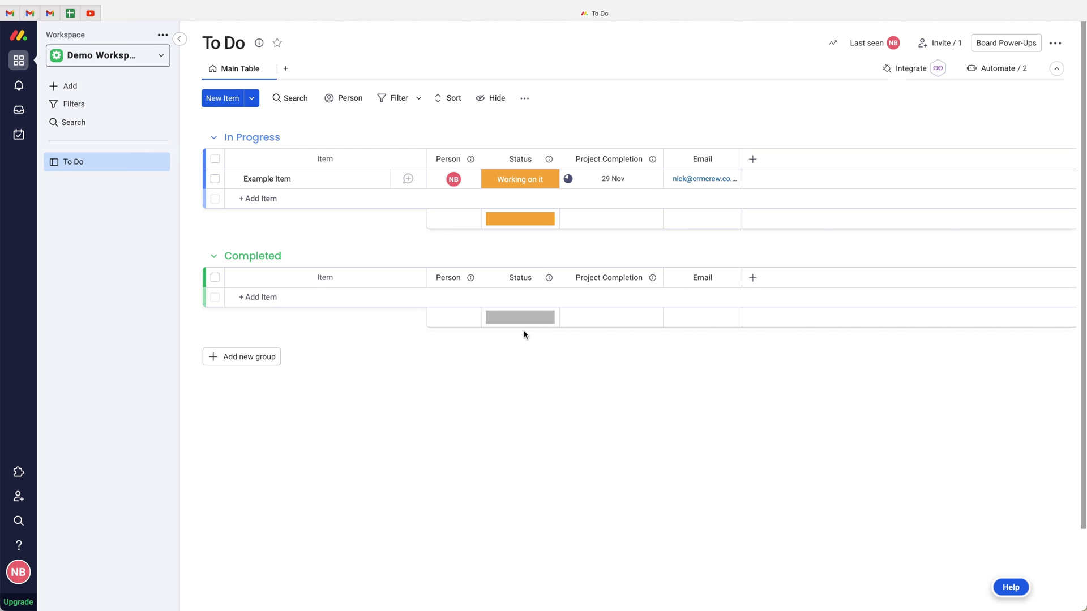
mouse_move(514, 323)
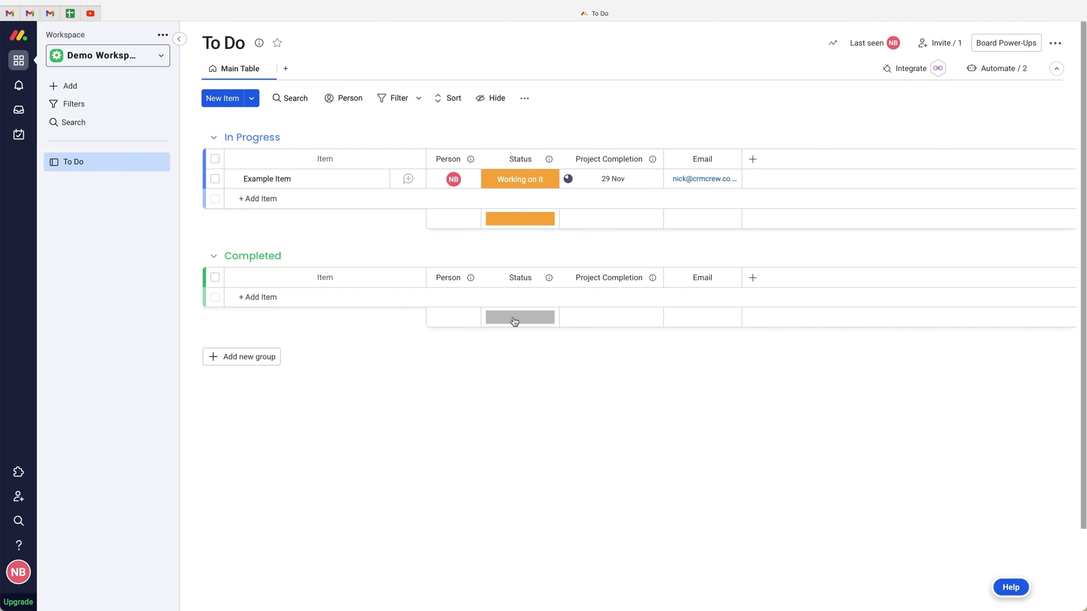